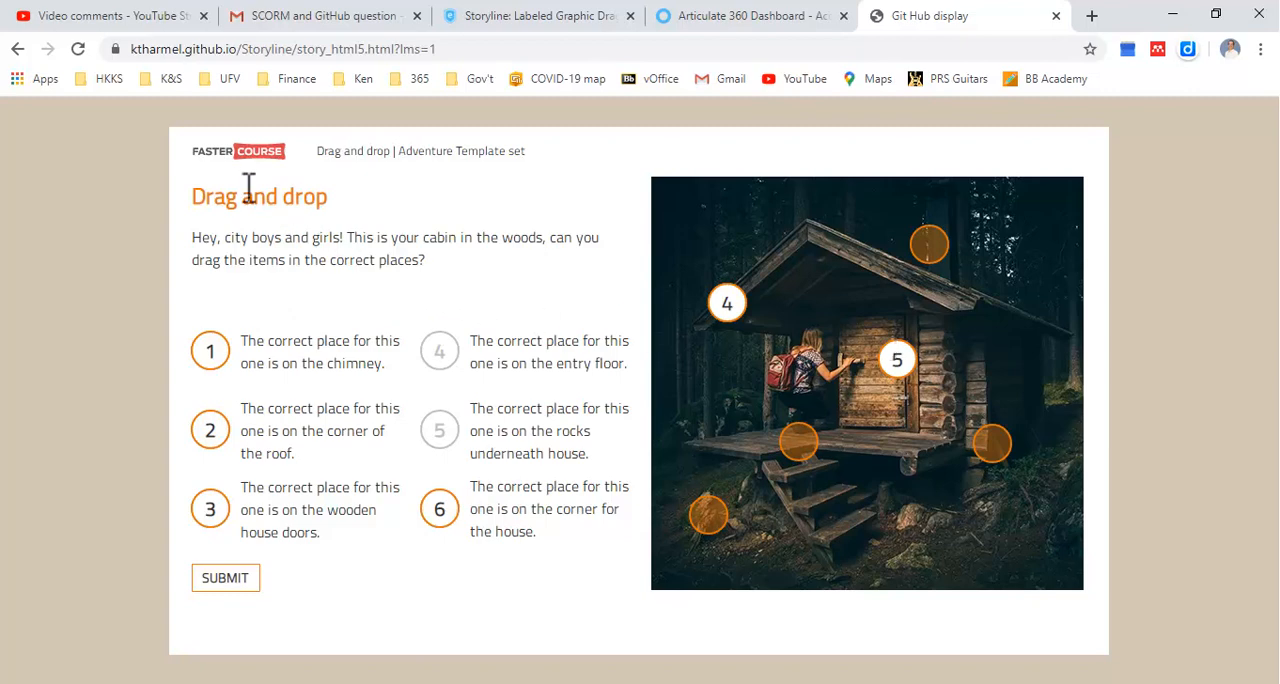
# Bring up Storyline's Publish dialog on the LMS output with SCORM 1.2
pyautogui.click(280, 48)
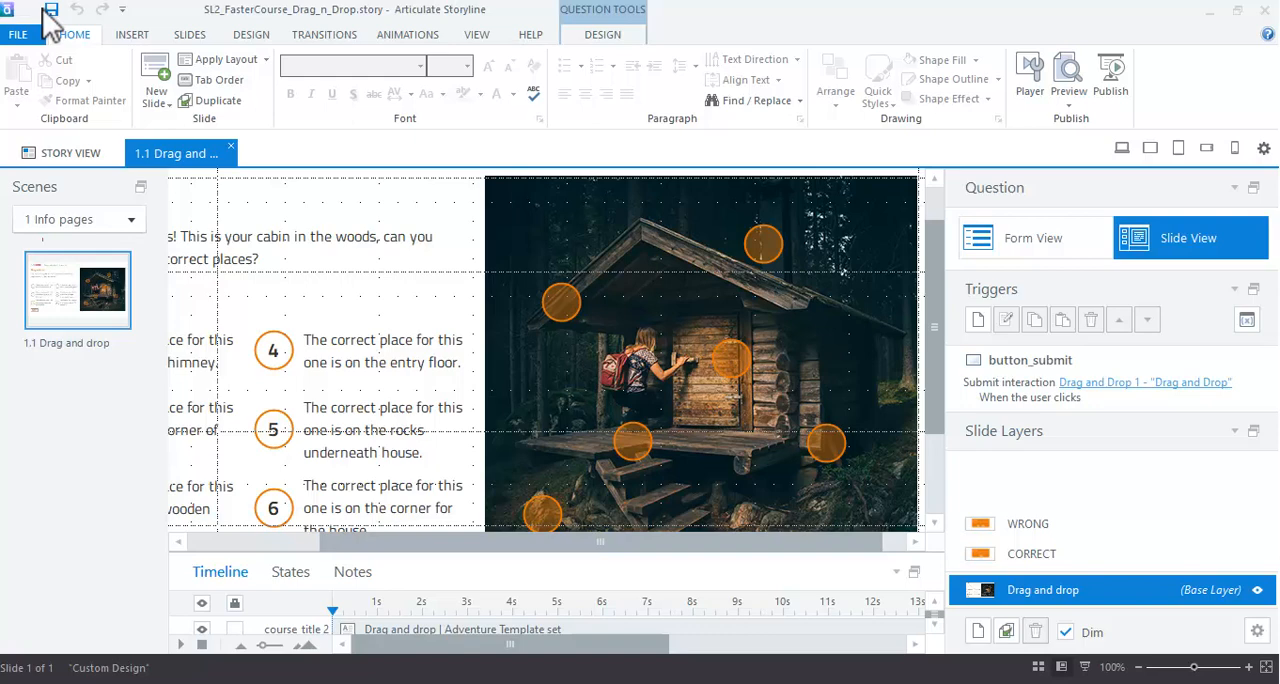
pyautogui.moveTo(1112, 76)
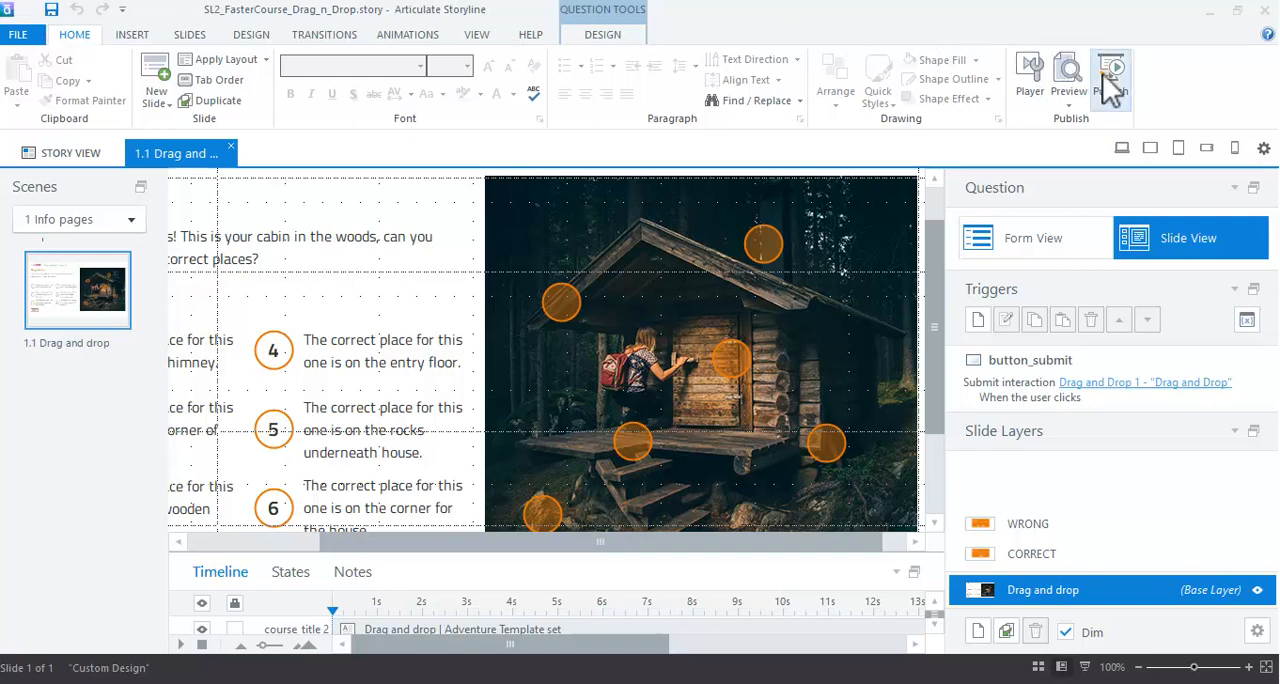
pyautogui.click(1120, 76)
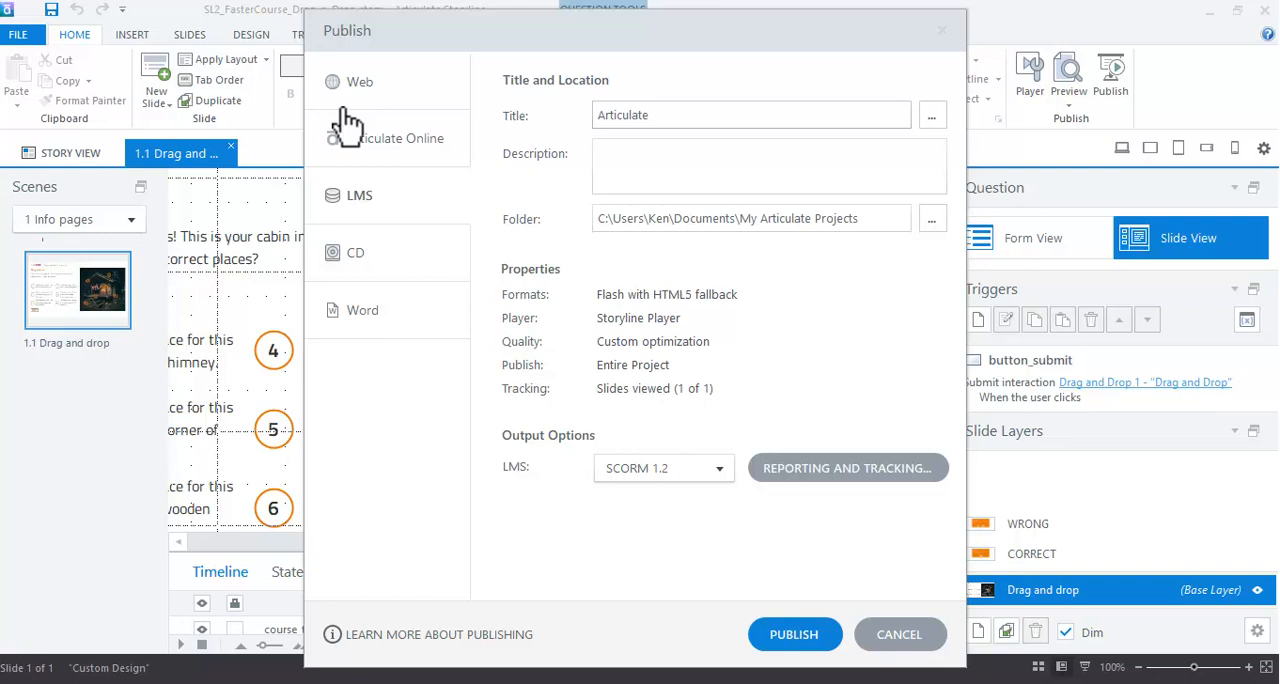
pyautogui.moveTo(690, 416)
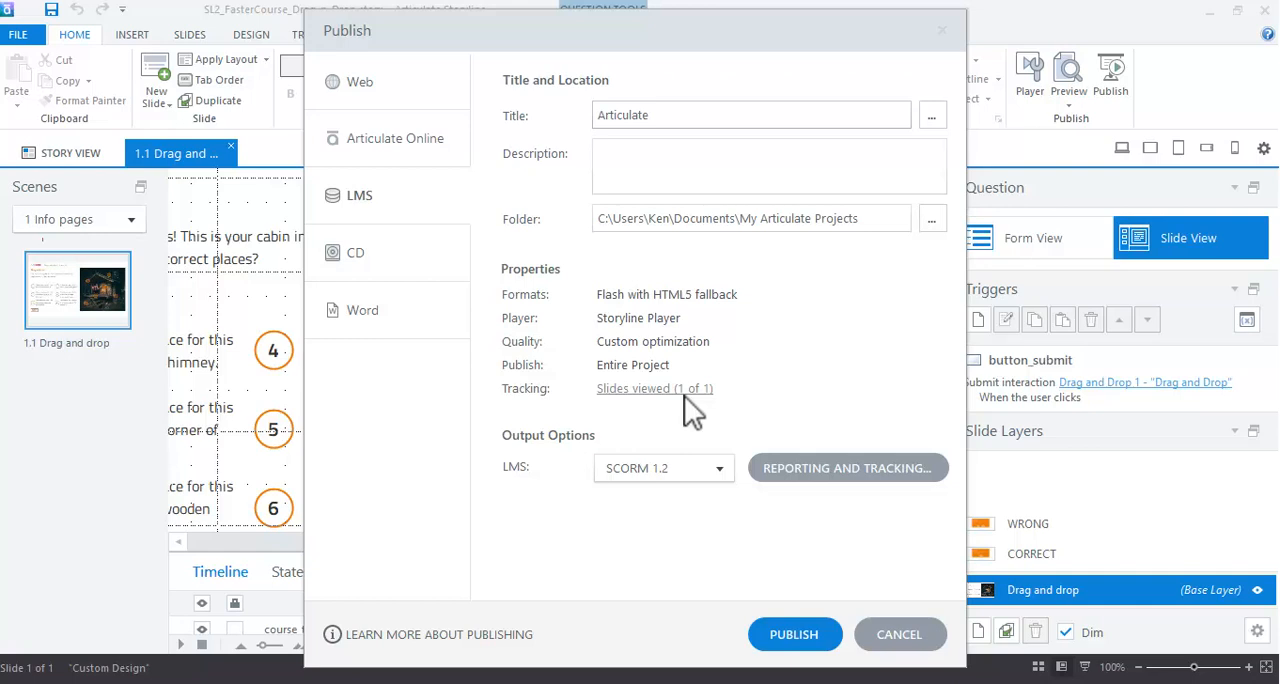
pyautogui.moveTo(824, 434)
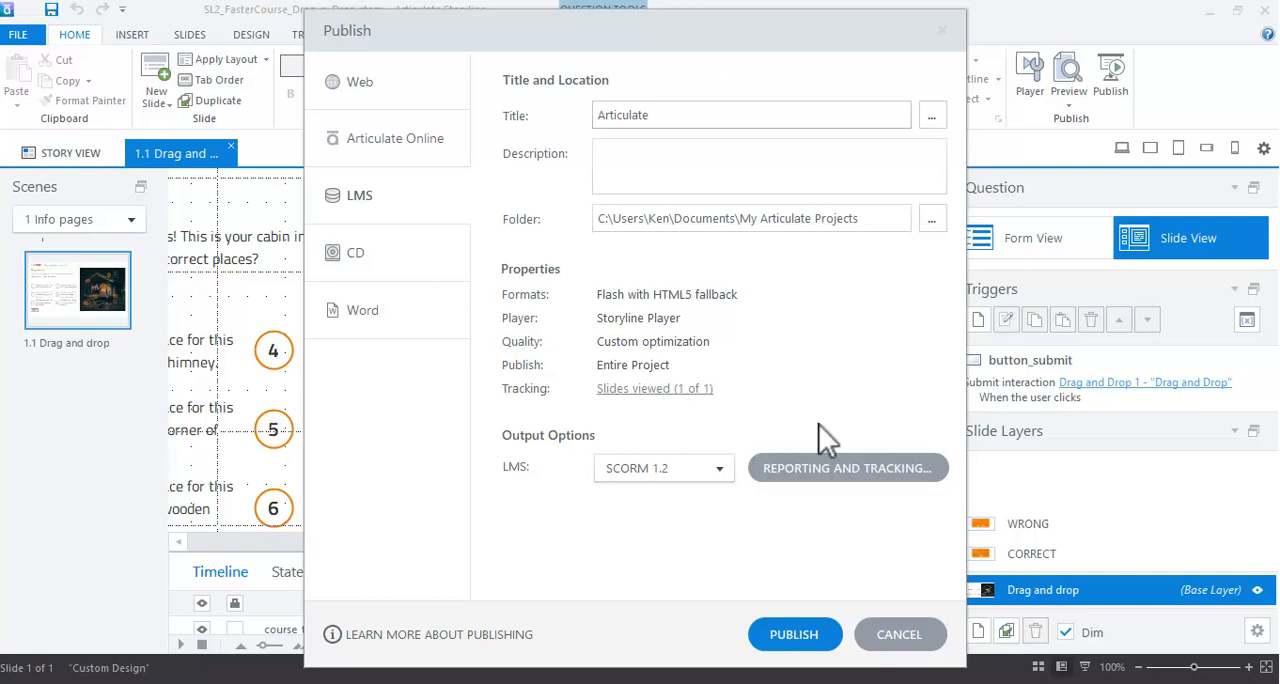
# Set Reporting and Tracking to completion by number of slides viewed and confirm
pyautogui.click(848, 468)
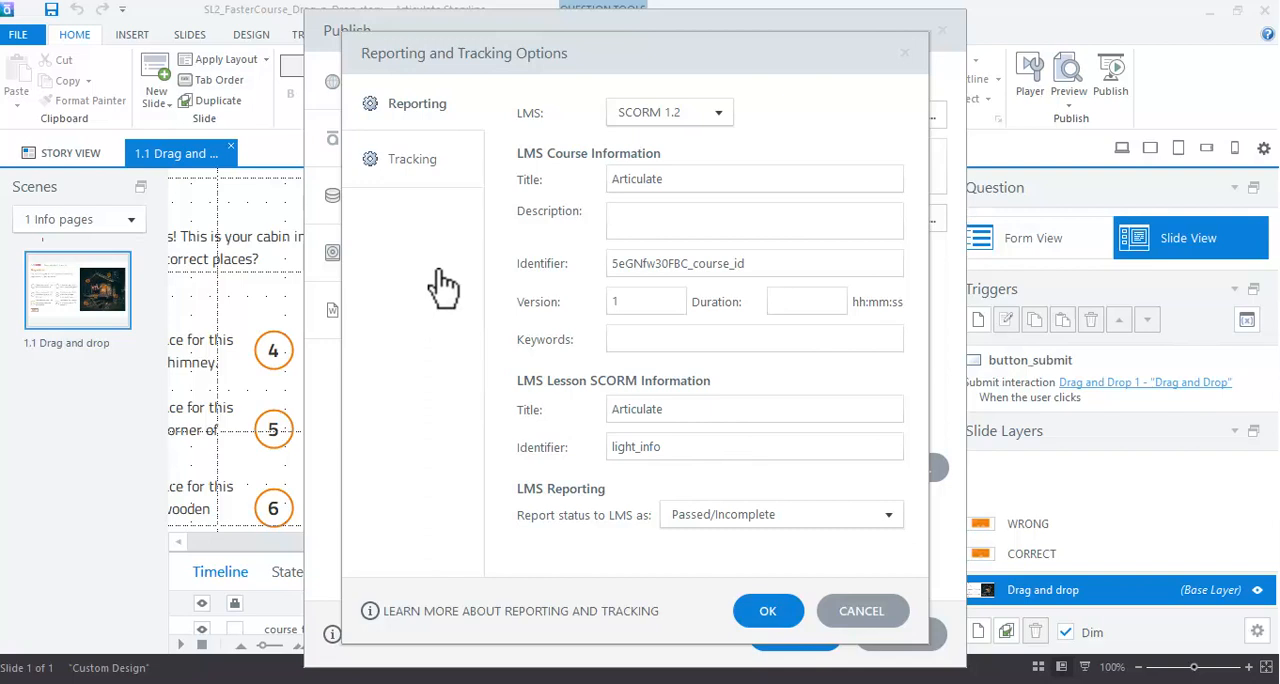
pyautogui.click(412, 160)
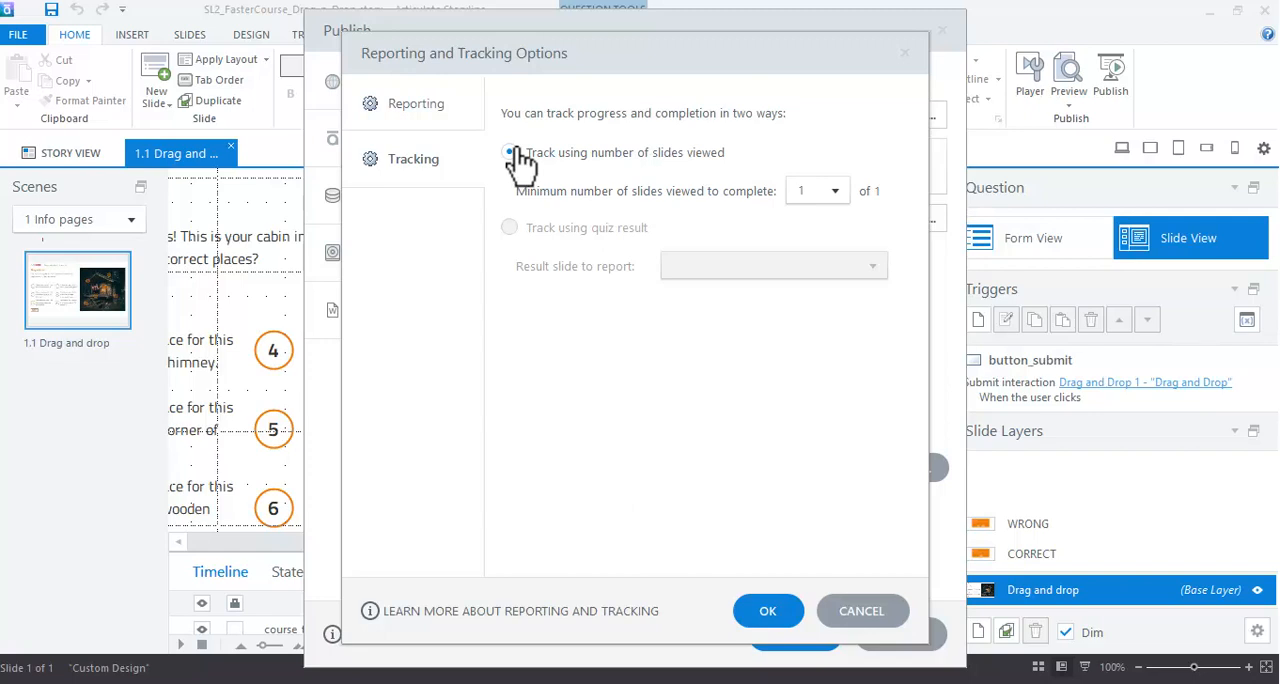
pyautogui.click(510, 152)
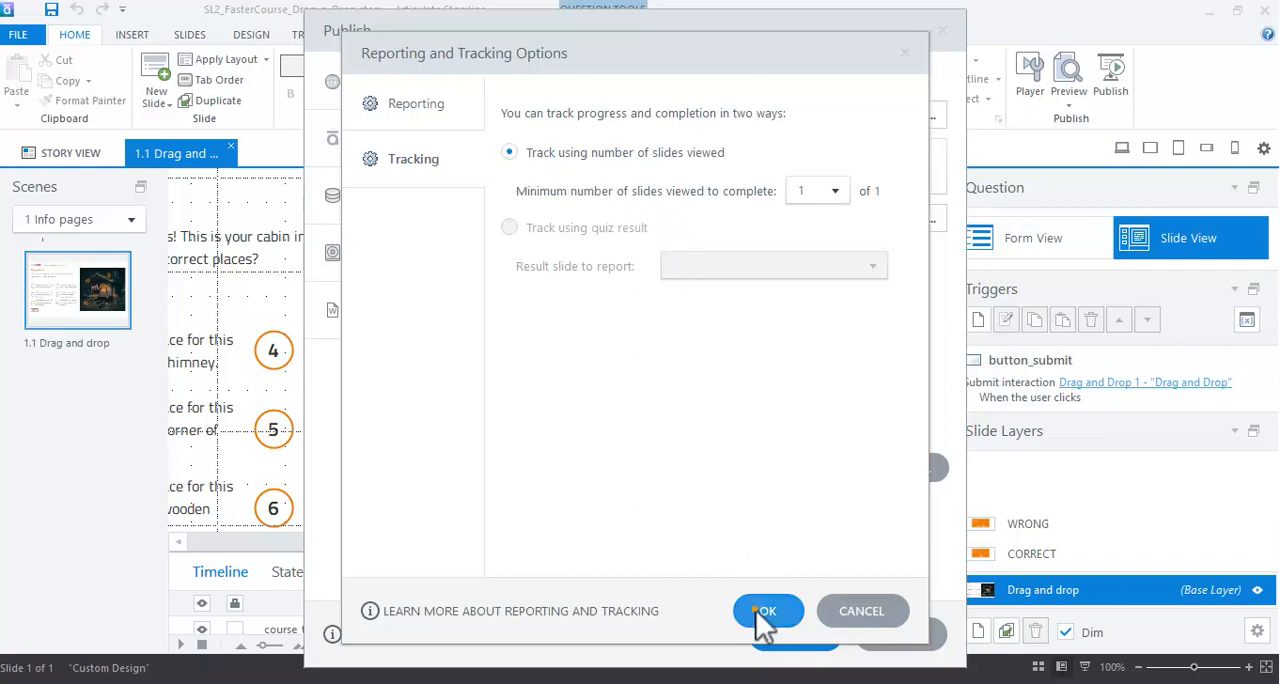
pyautogui.click(768, 610)
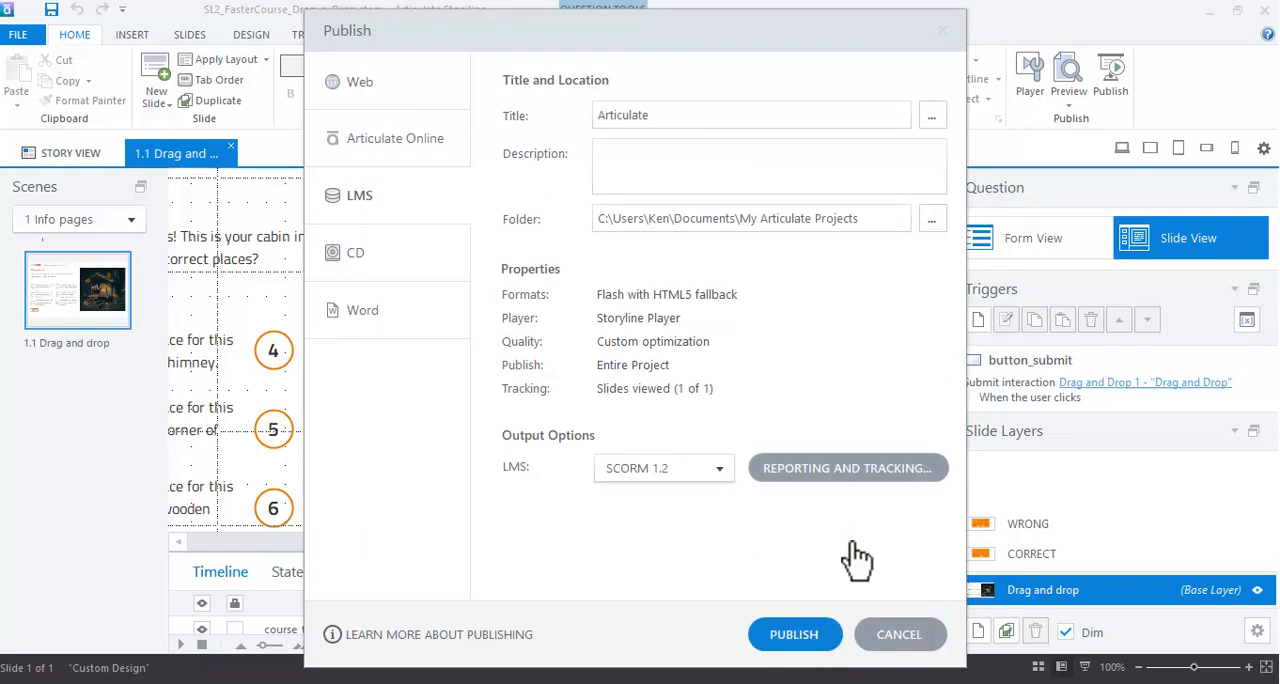
pyautogui.moveTo(636, 400)
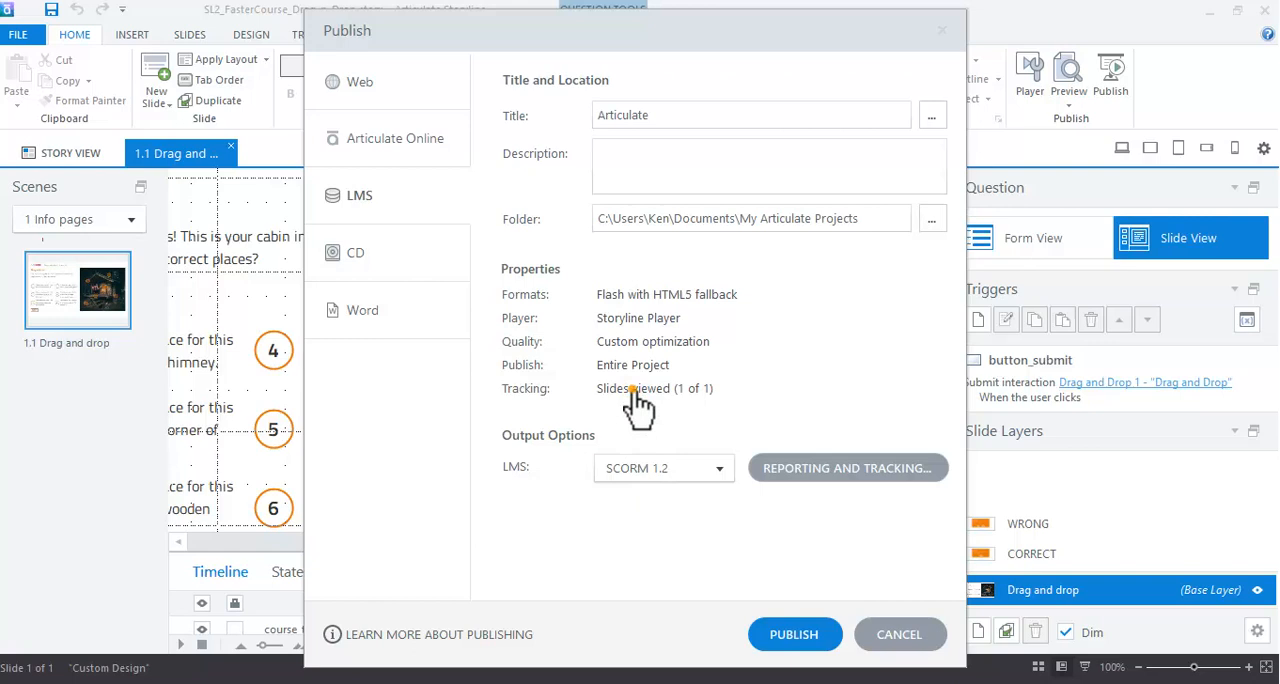
pyautogui.moveTo(634, 388)
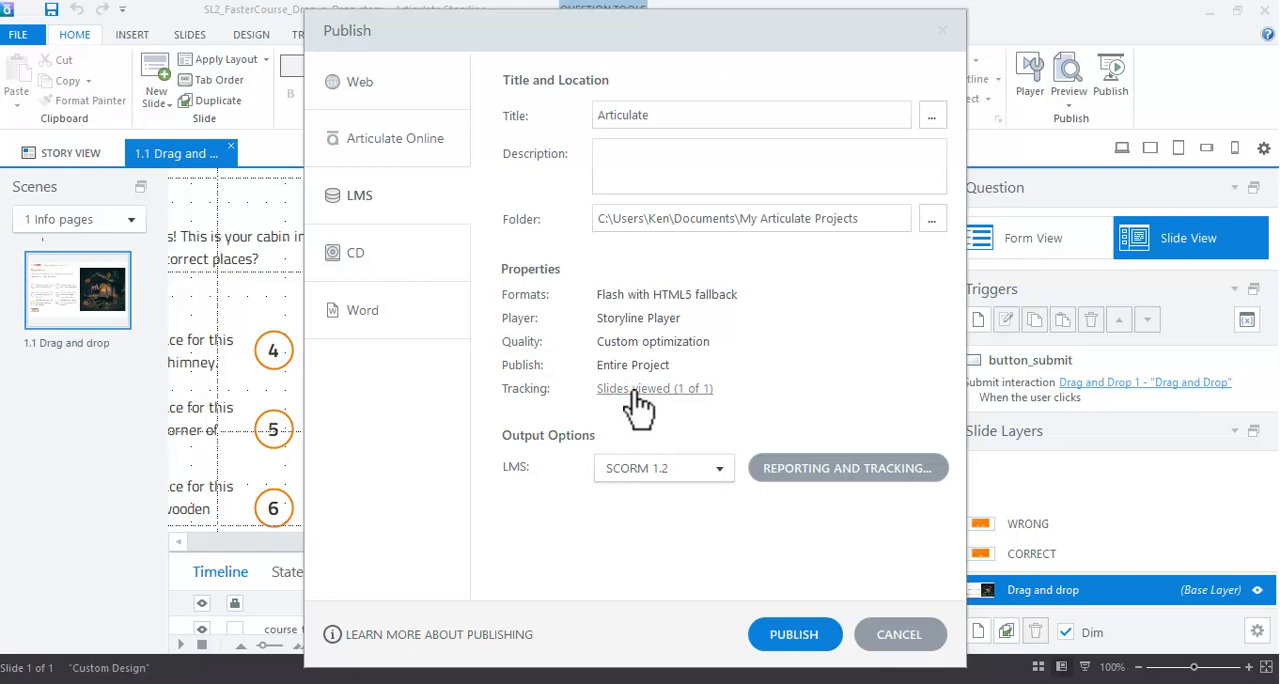
pyautogui.moveTo(676, 350)
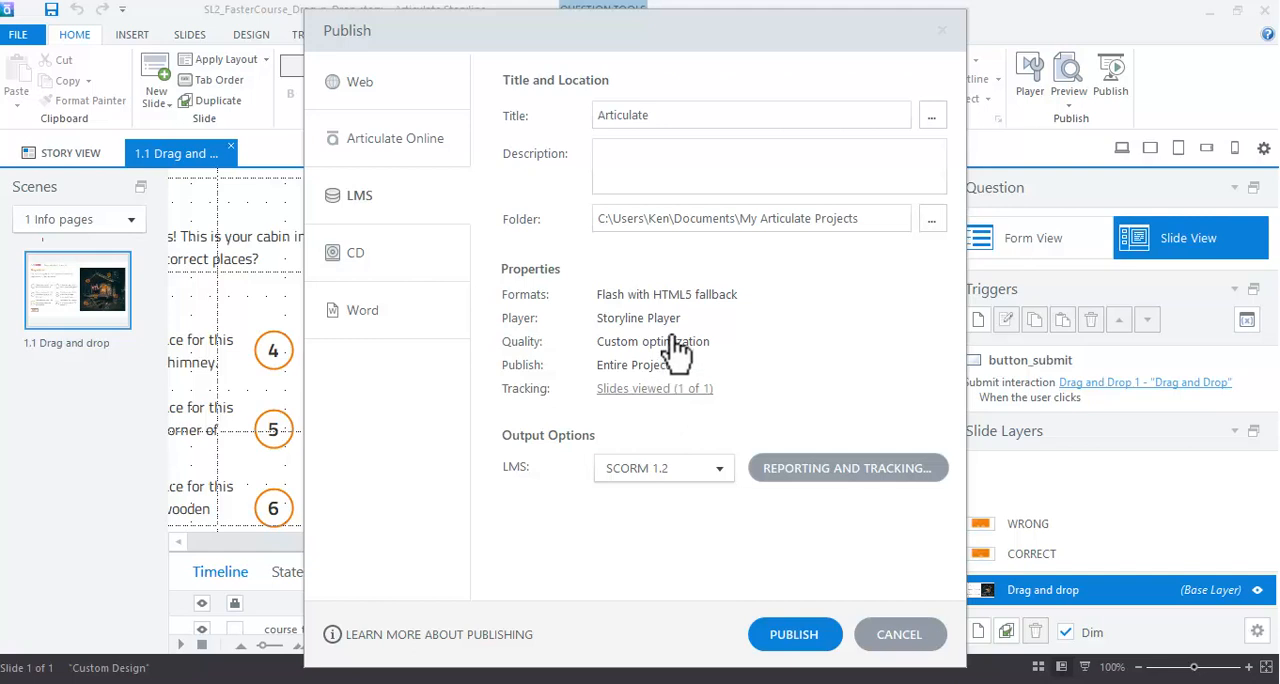
# Switch the output format to HTML5 only and publish the course for the LMS
pyautogui.click(666, 294)
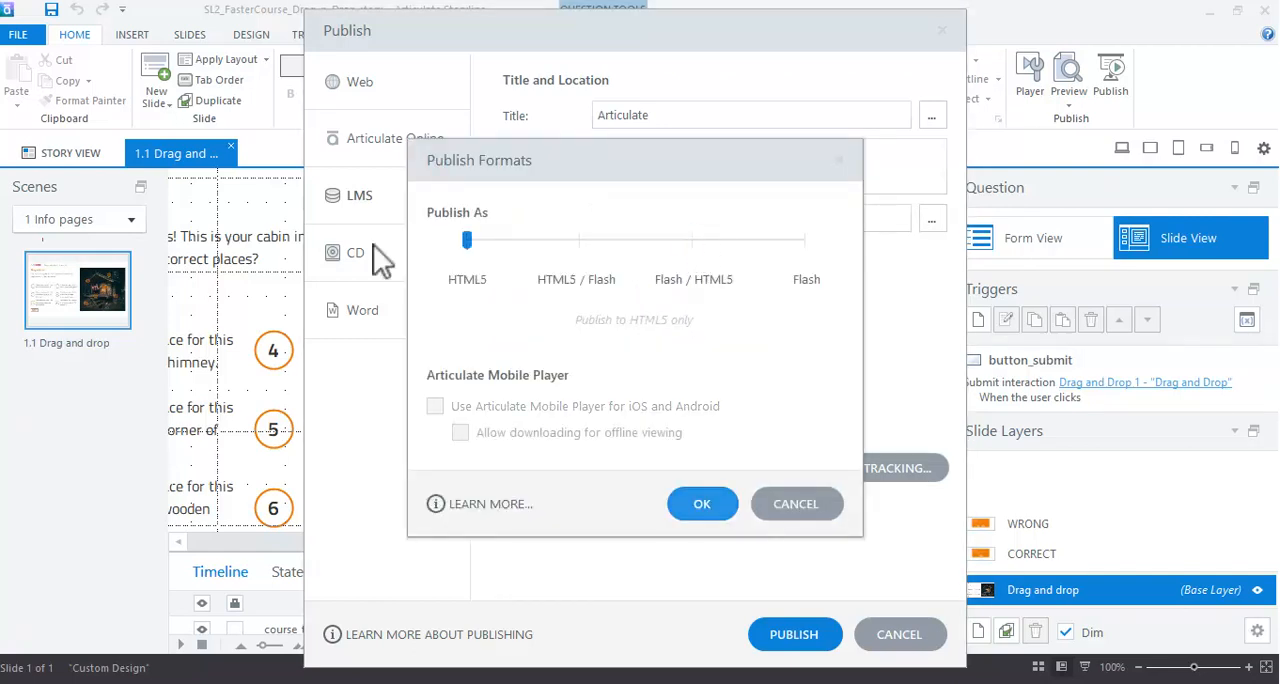
pyautogui.moveTo(690, 396)
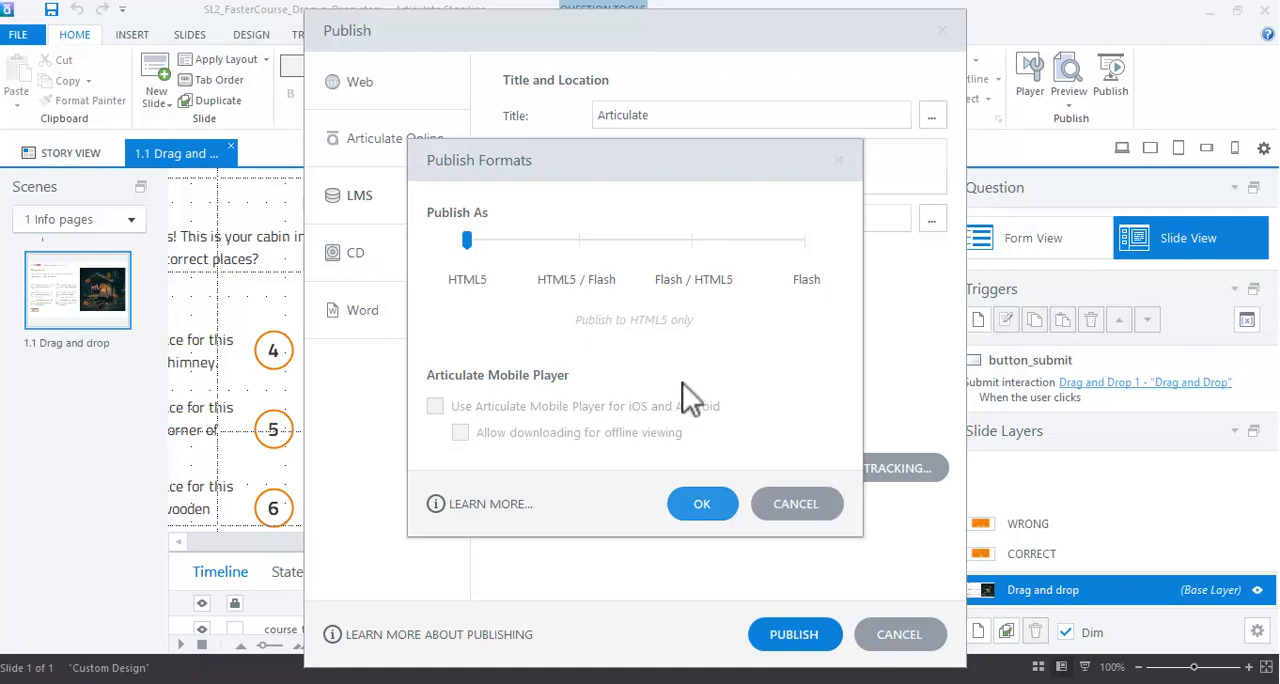
pyautogui.click(702, 504)
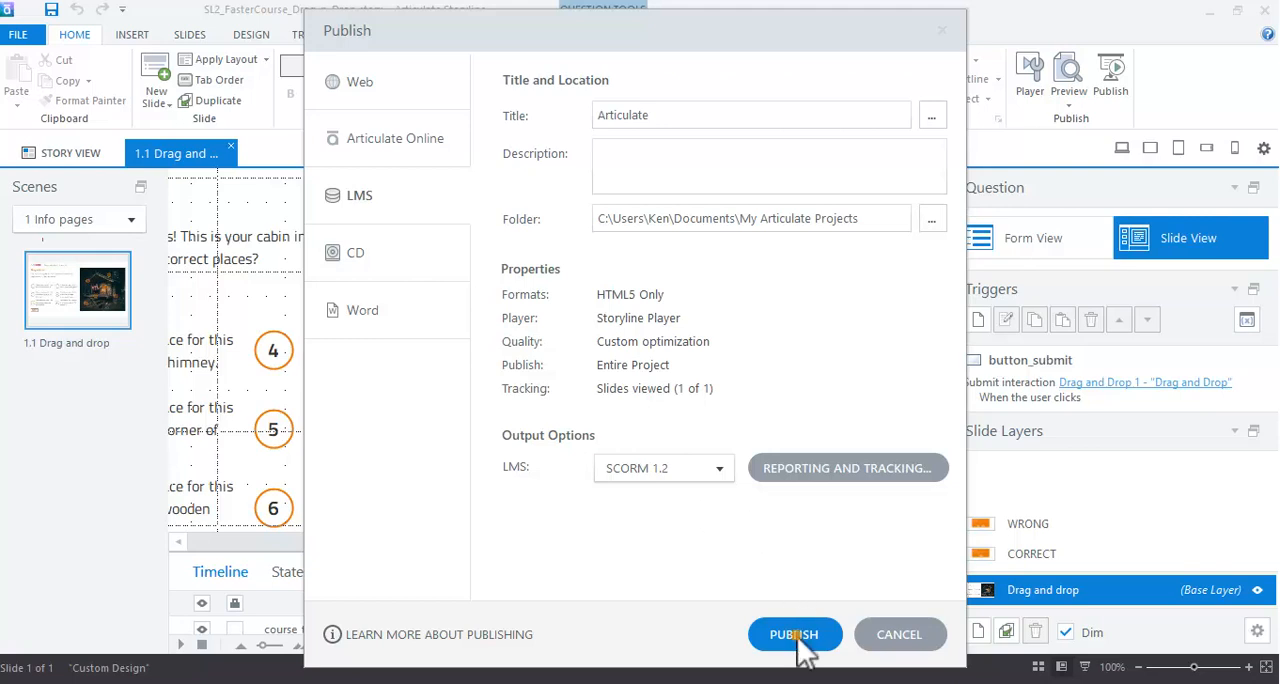
pyautogui.click(794, 634)
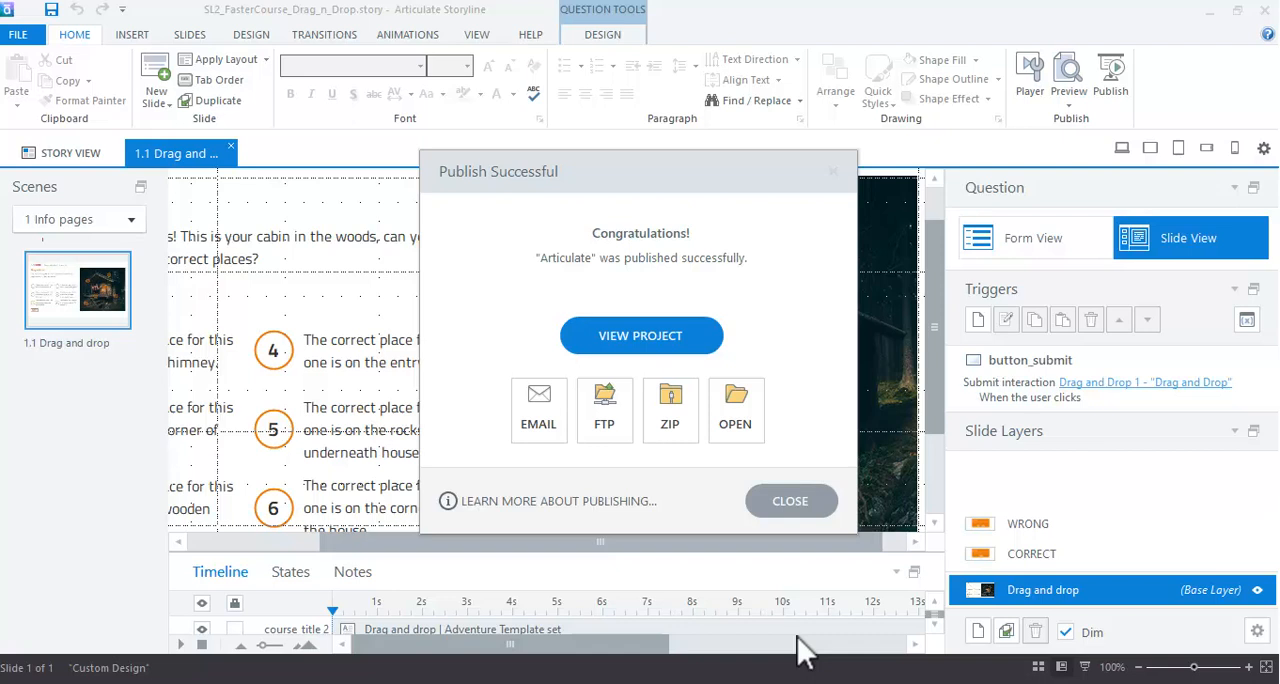
pyautogui.moveTo(748, 528)
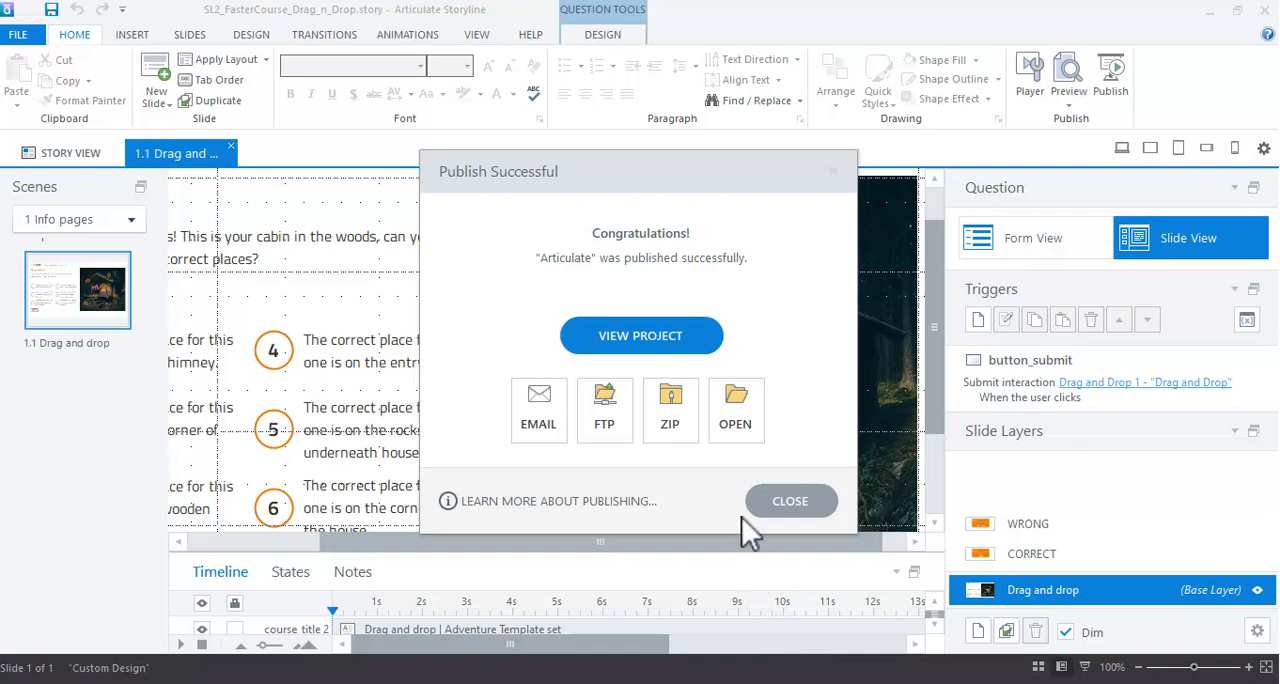
# Dismiss the Publish Successful message
pyautogui.click(736, 410)
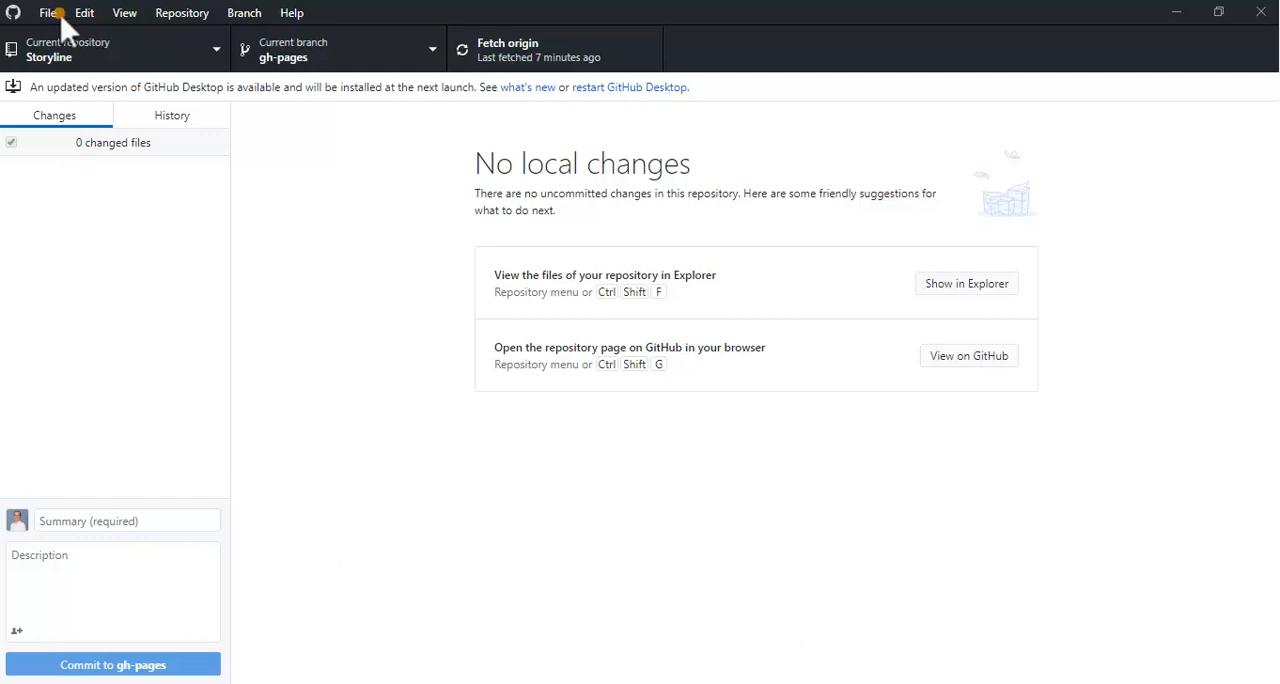
# Create a new local repository named Articulate in C:\Temp via File > New repository
pyautogui.click(48, 12)
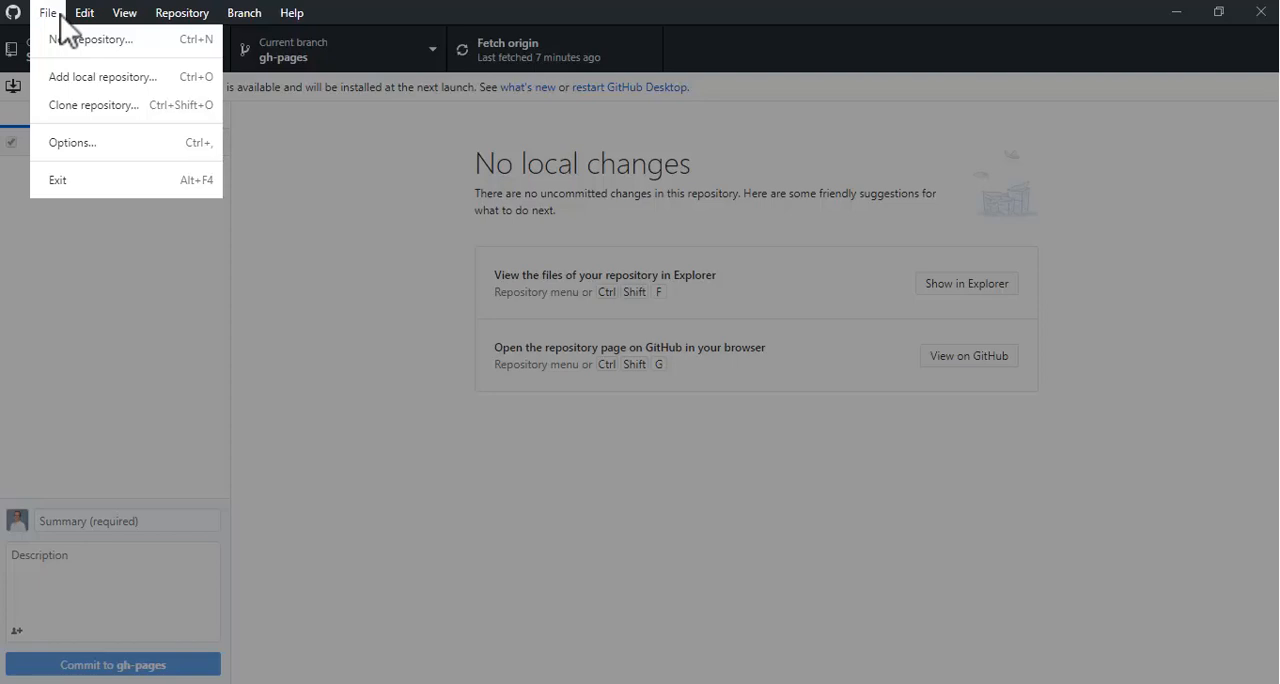
pyautogui.moveTo(62, 42)
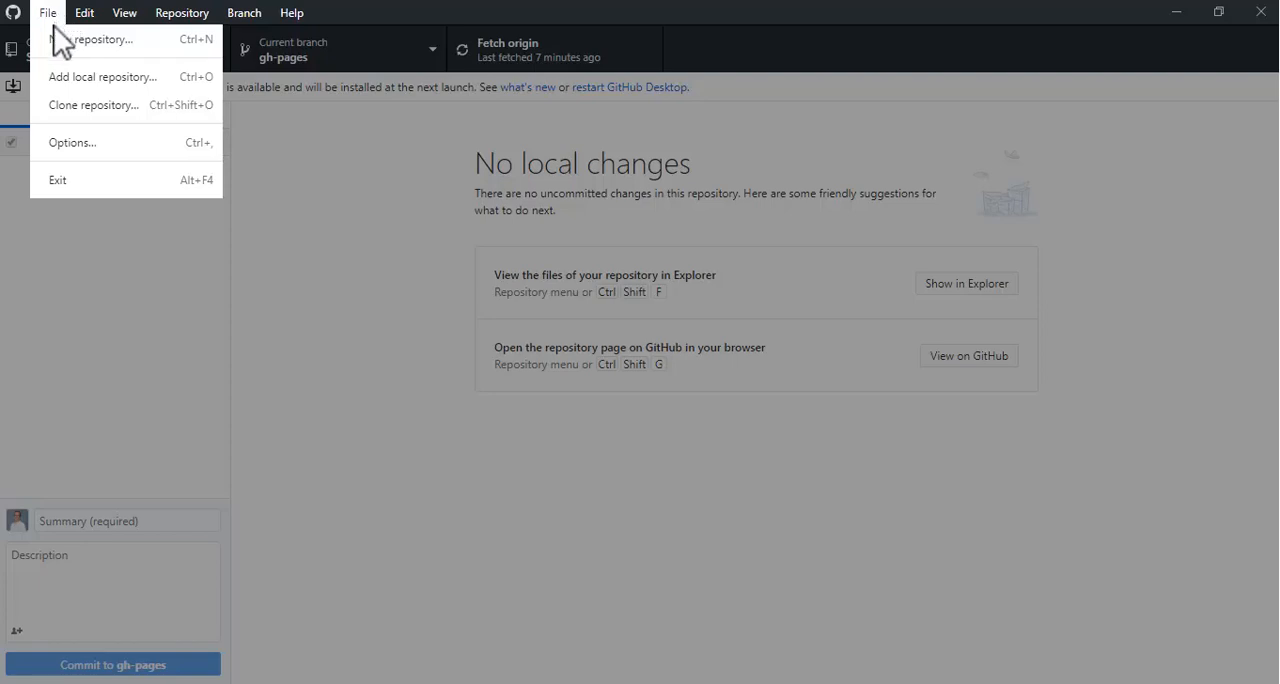
pyautogui.click(110, 40)
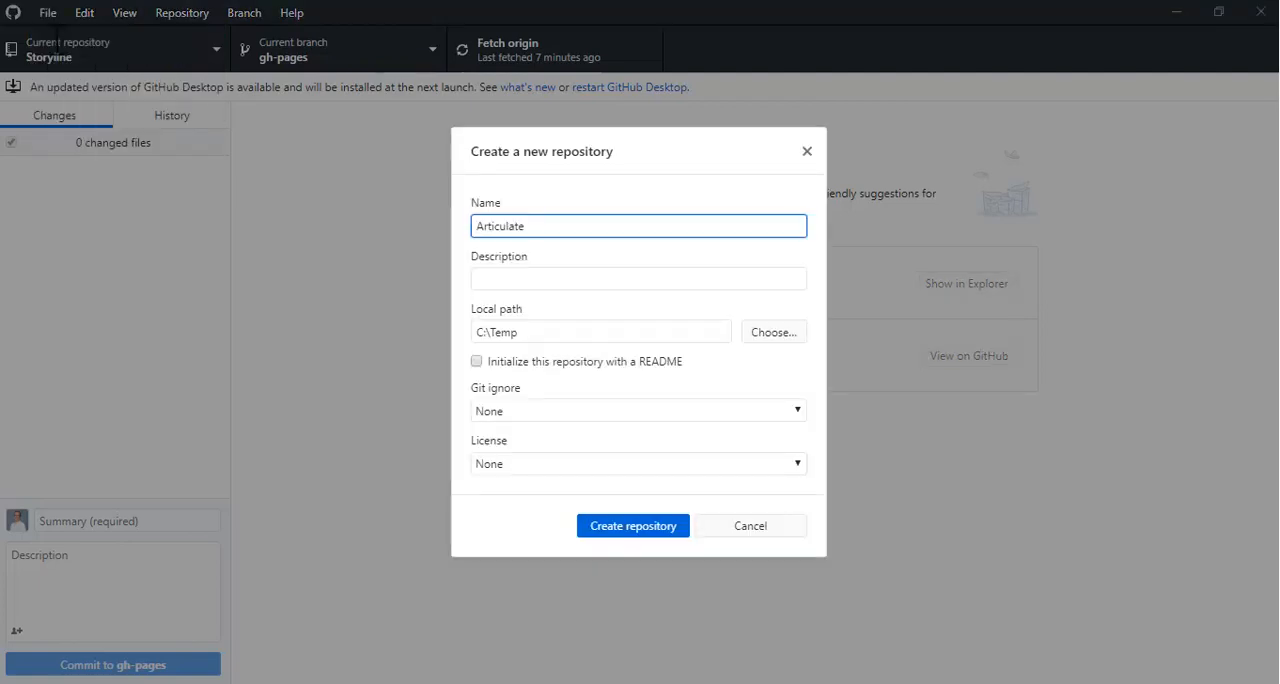
pyautogui.moveTo(400, 88)
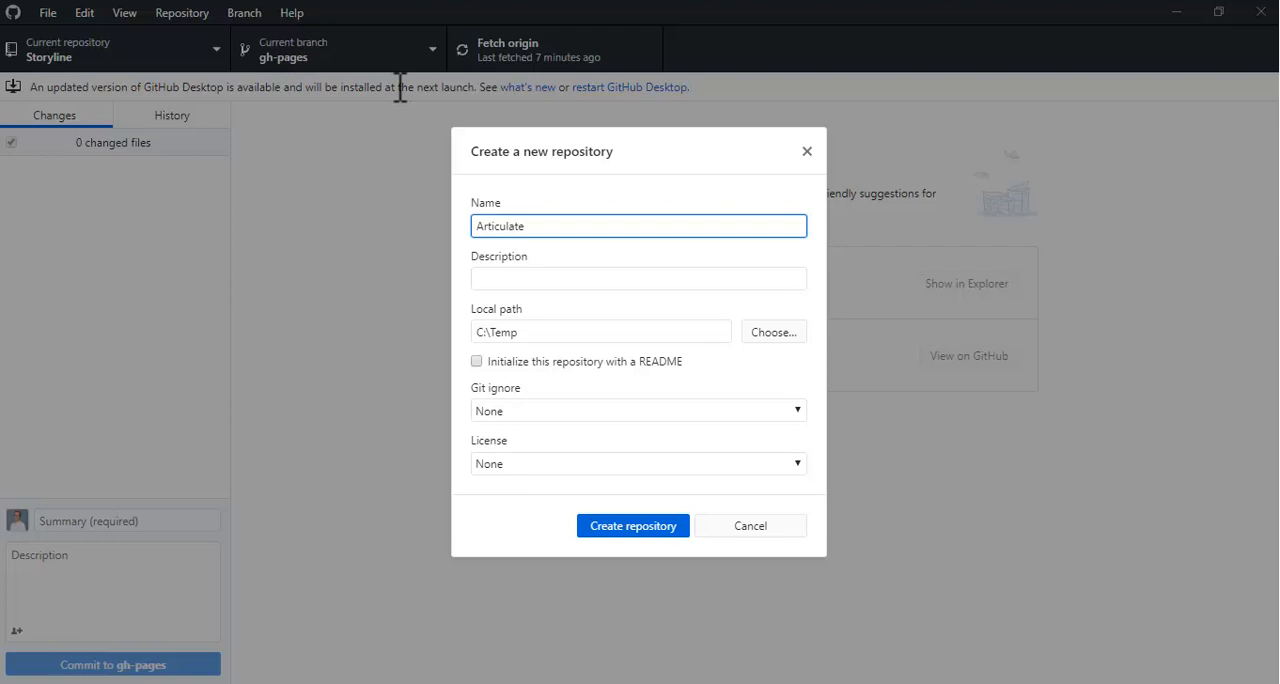
pyautogui.click(636, 278)
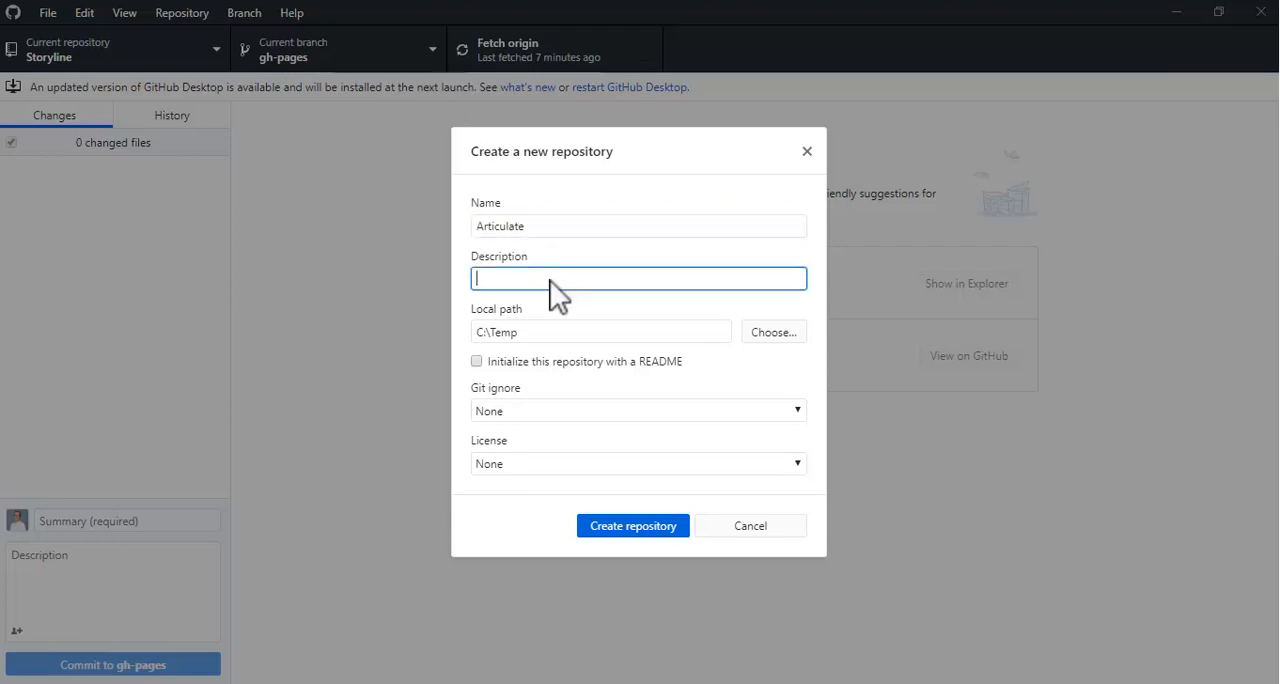
pyautogui.moveTo(622, 342)
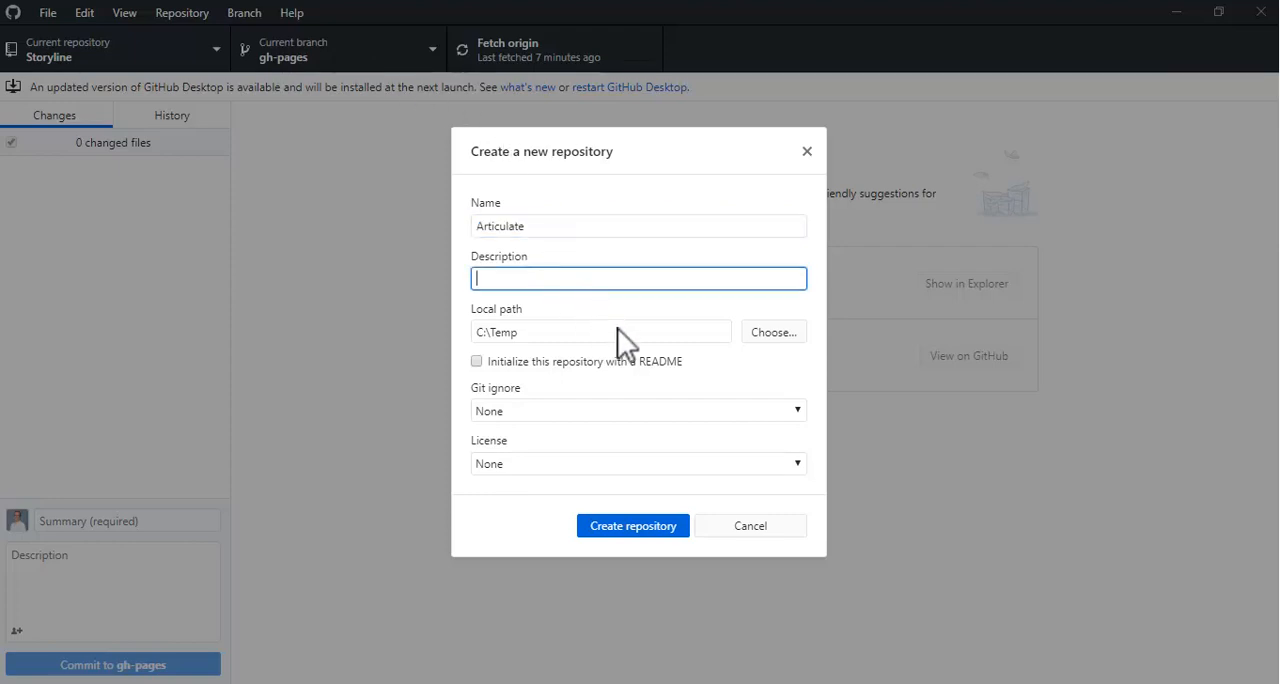
pyautogui.click(632, 524)
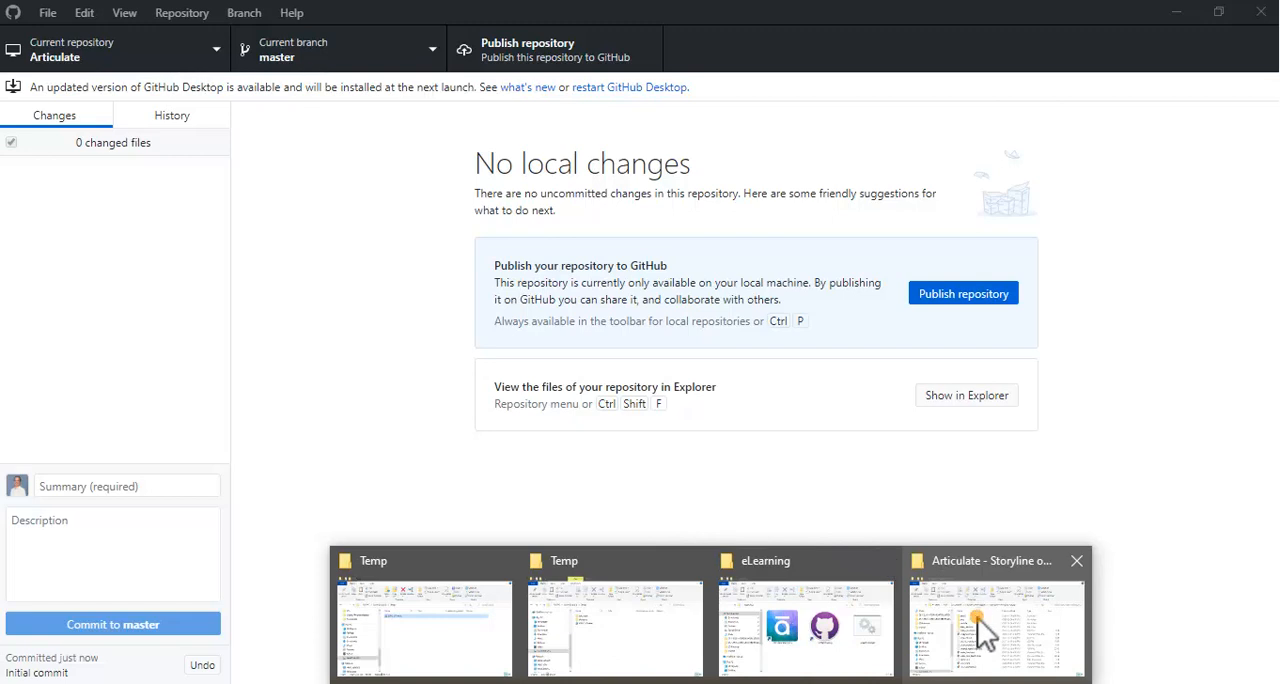
# Bring up the Storyline output folder, then navigate to the C drive
pyautogui.click(992, 636)
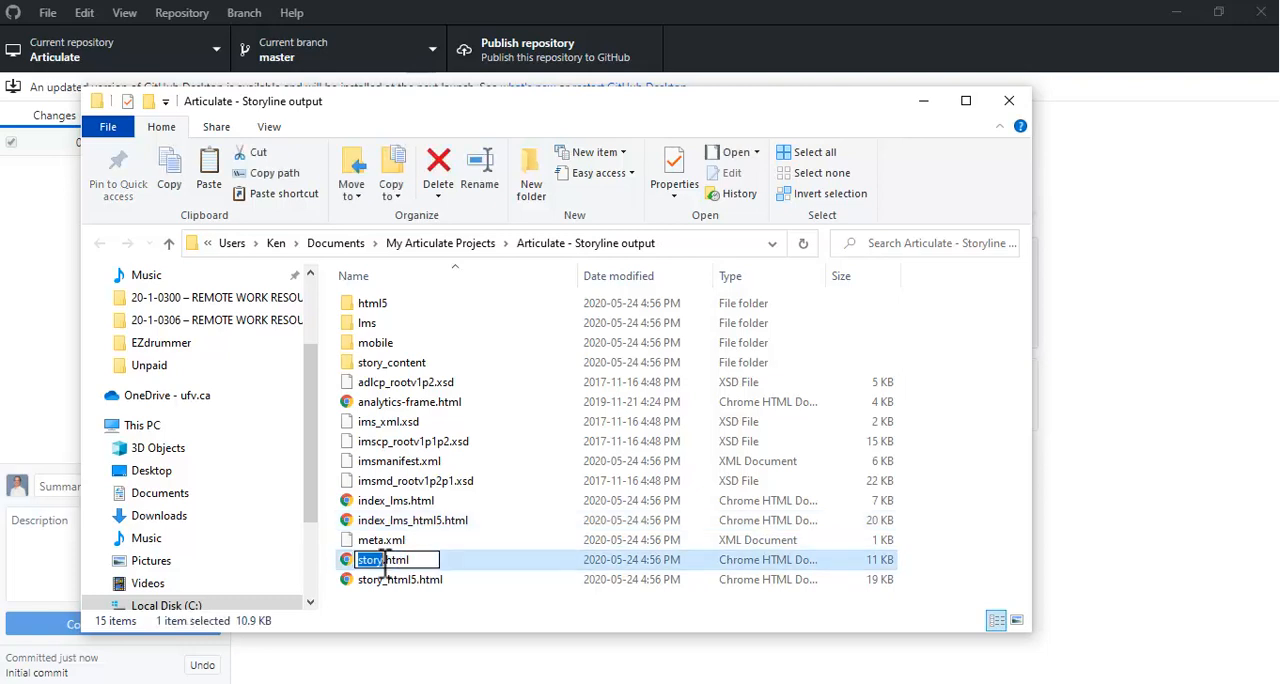
pyautogui.moveTo(388, 560)
pyautogui.write('index')
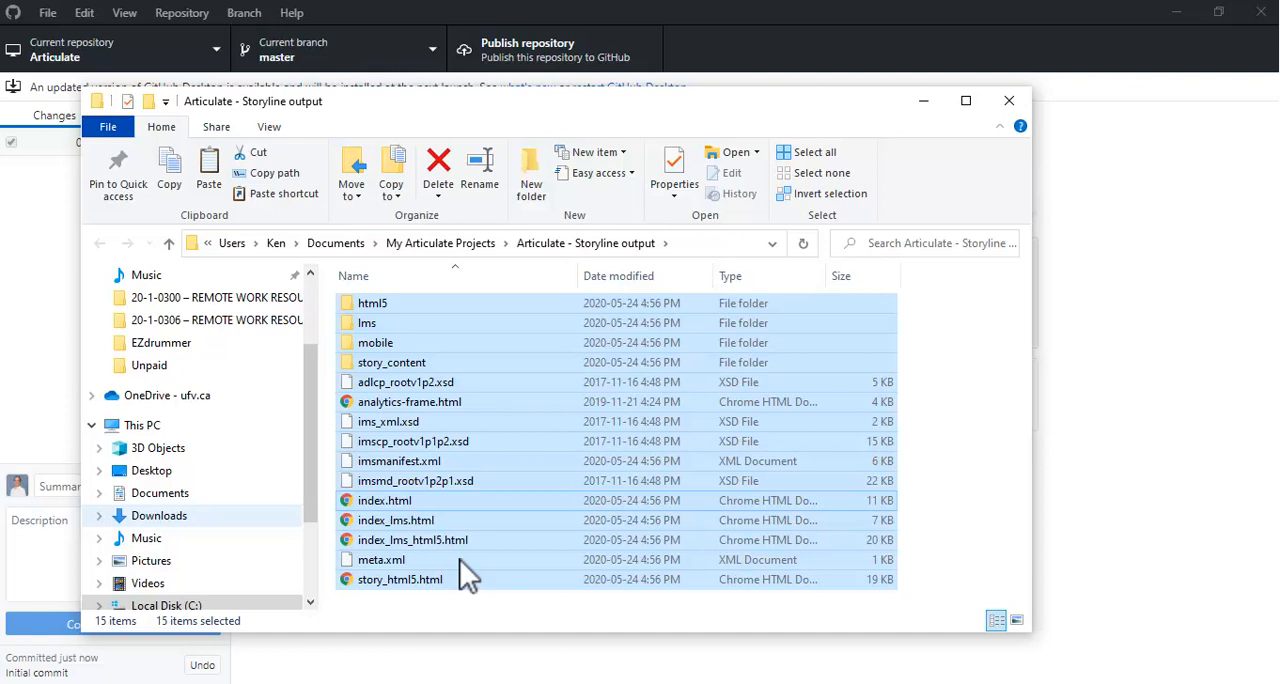
pyautogui.moveTo(440, 584)
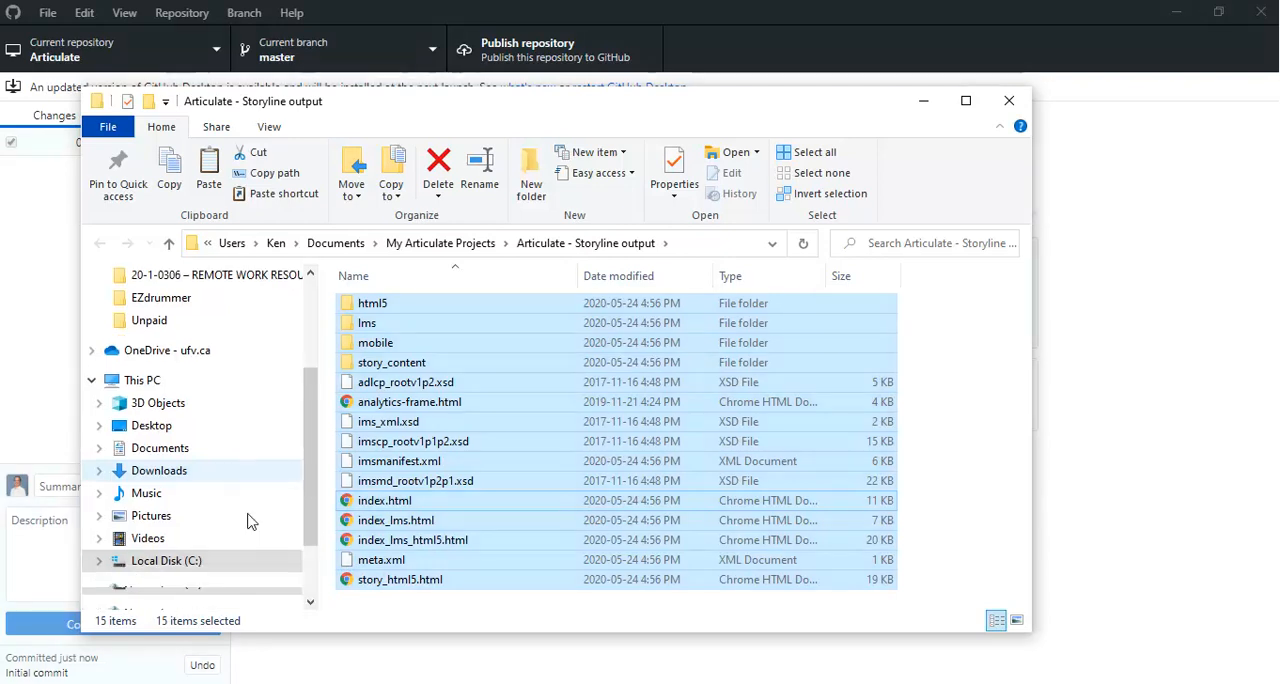
pyautogui.click(166, 560)
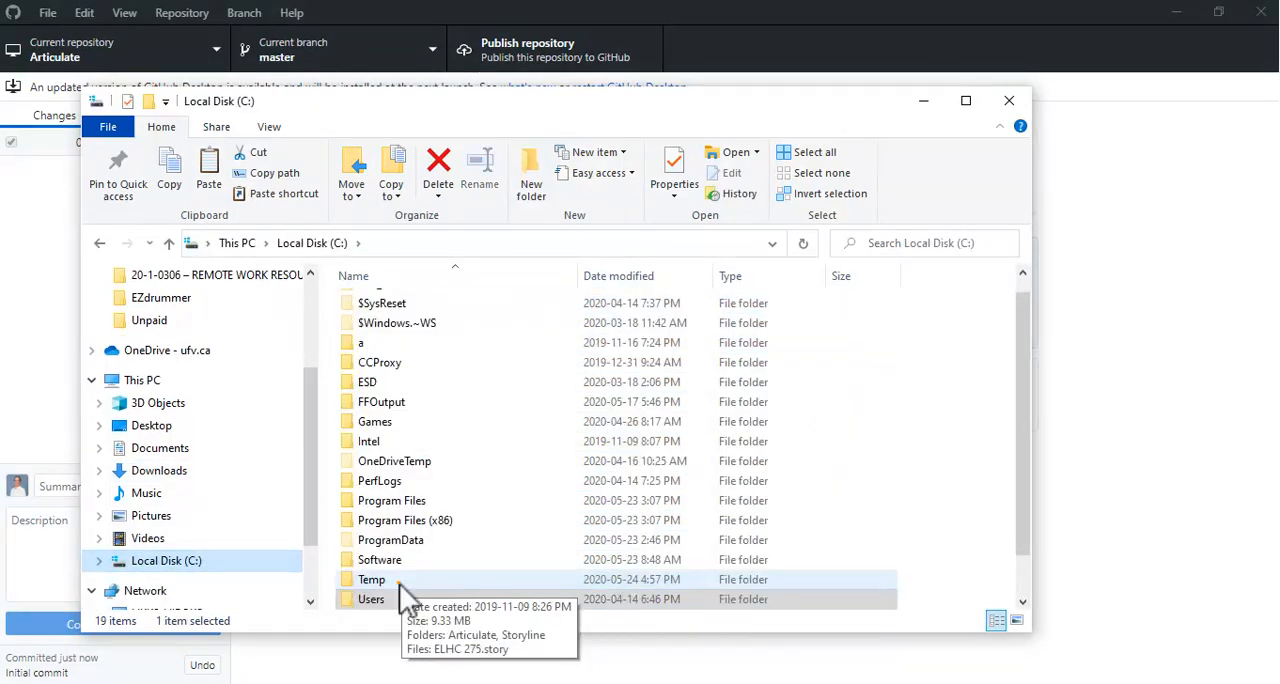
# Enter the C:\Temp folder holding the Articulate repository
pyautogui.doubleClick(372, 580)
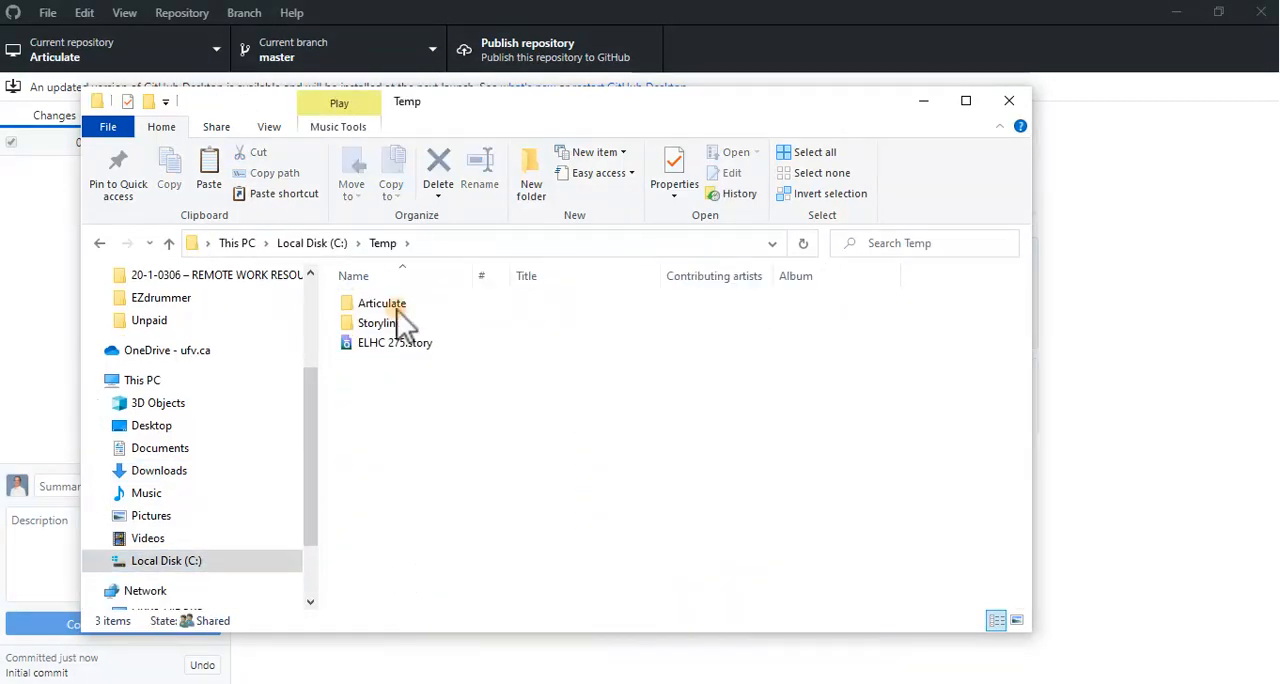
pyautogui.moveTo(408, 324)
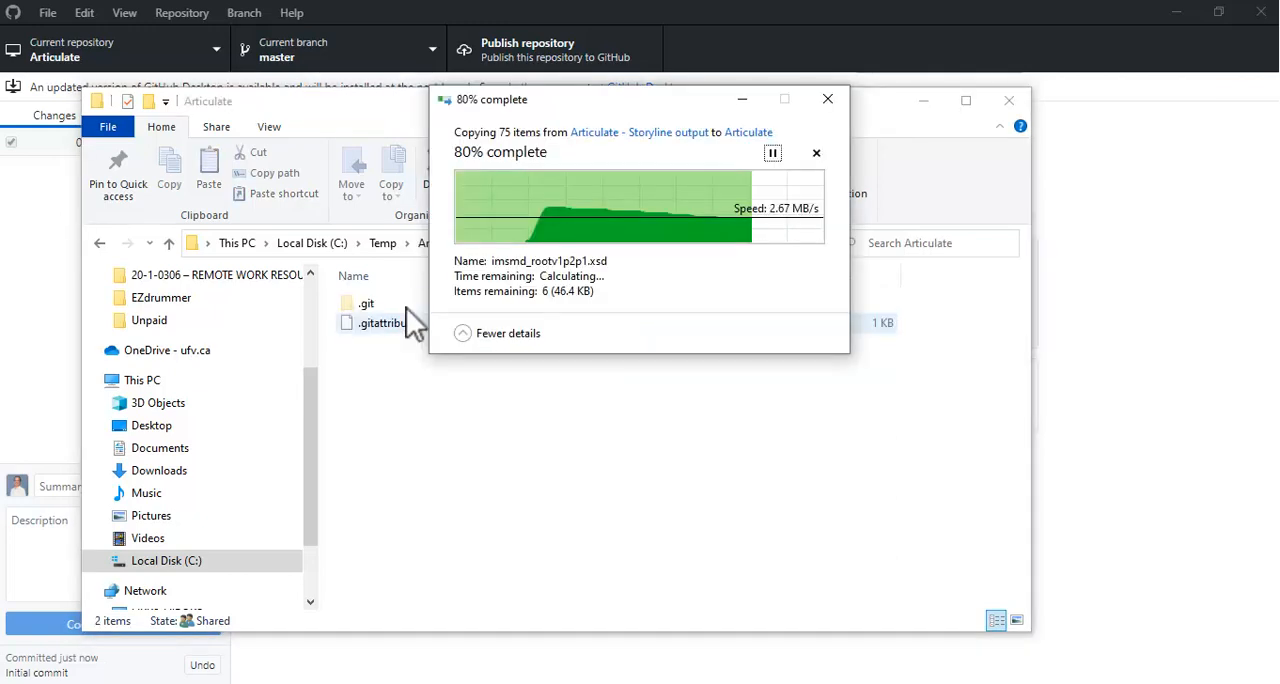
pyautogui.moveTo(404, 328)
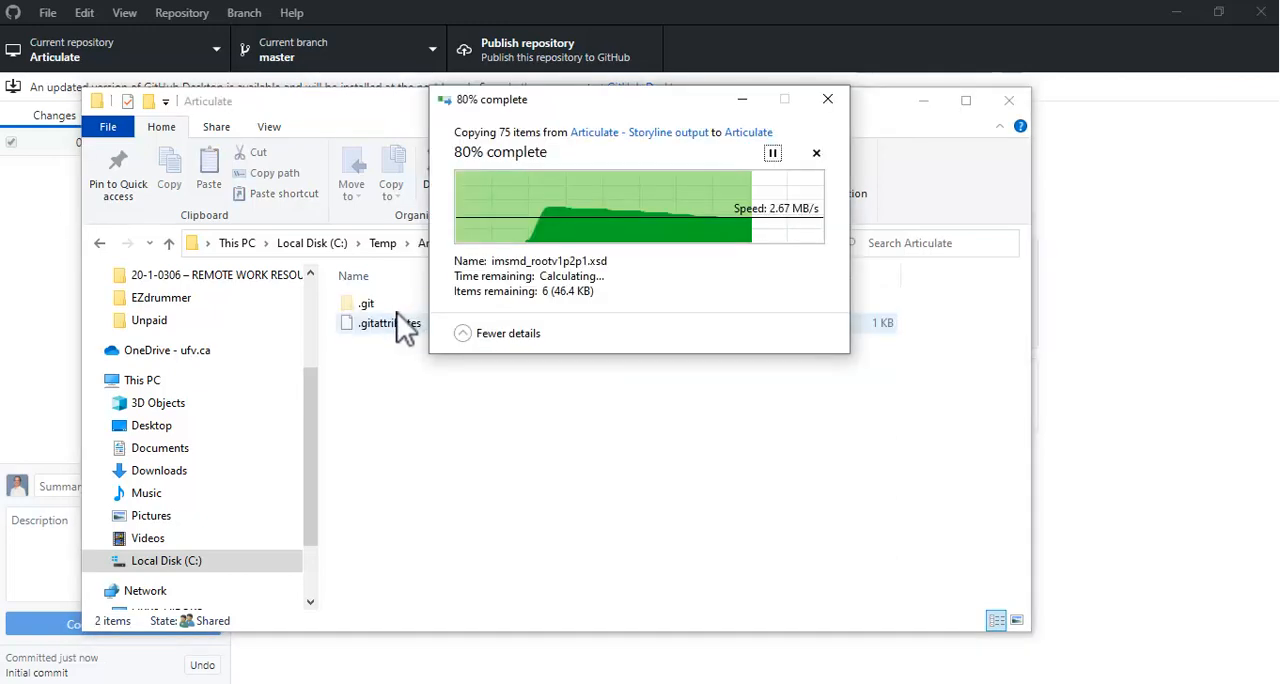
pyautogui.moveTo(398, 312)
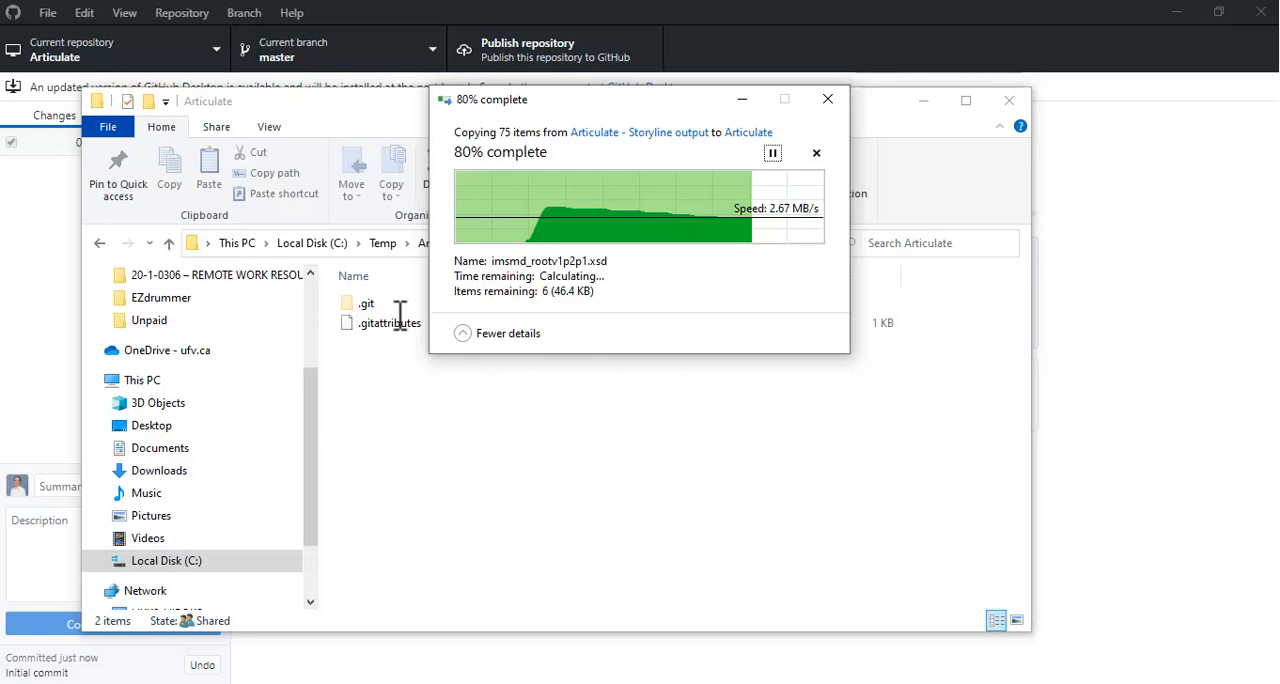
pyautogui.moveTo(306, 320)
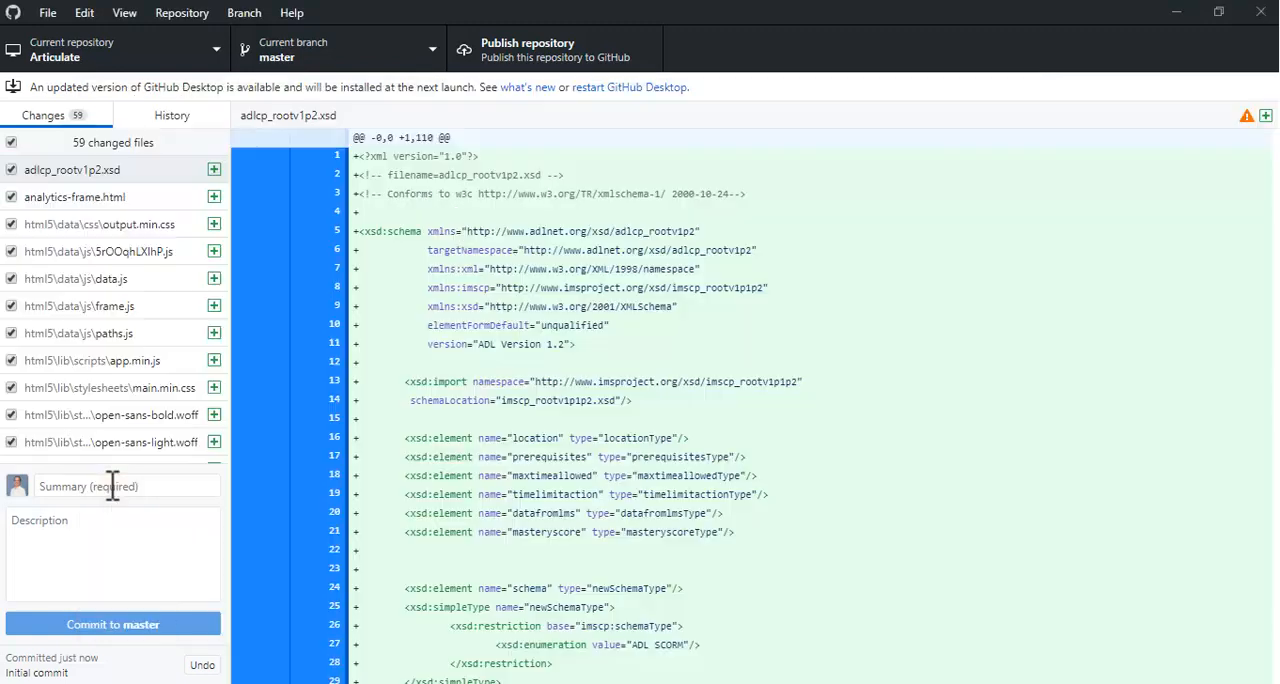
# Commit the 59 copied course files to master with summary 'Articulate'
pyautogui.write('Articulate')
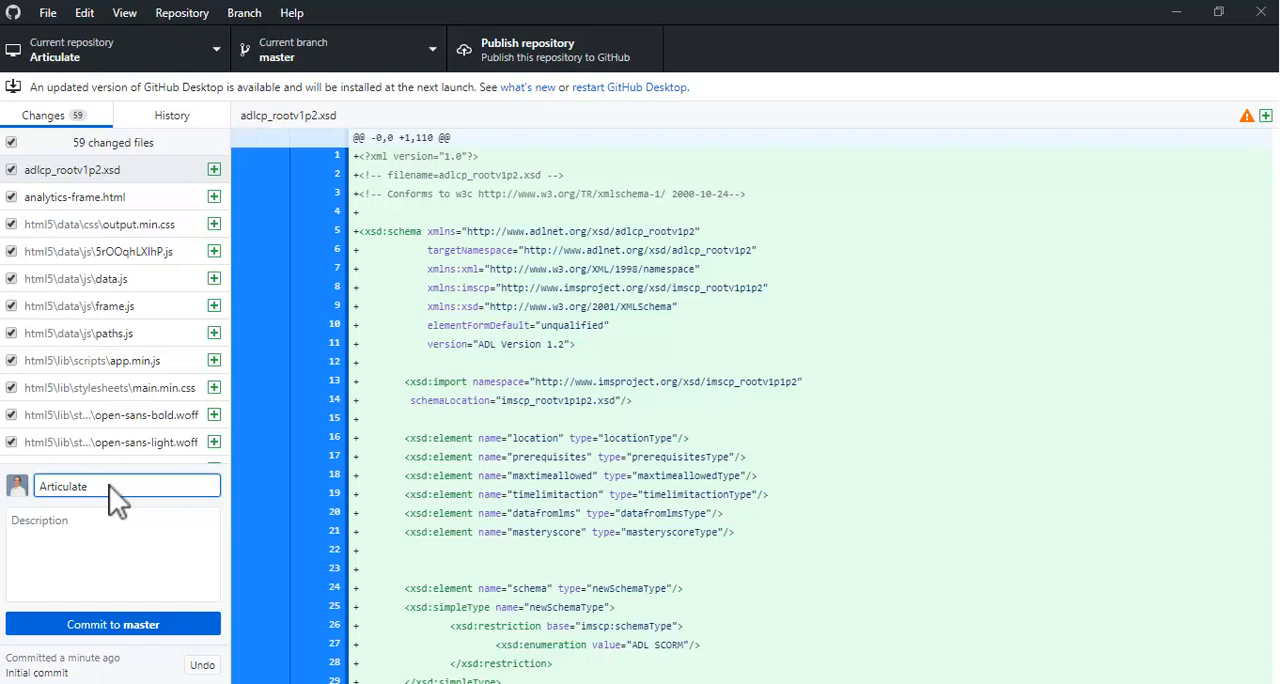
pyautogui.moveTo(130, 522)
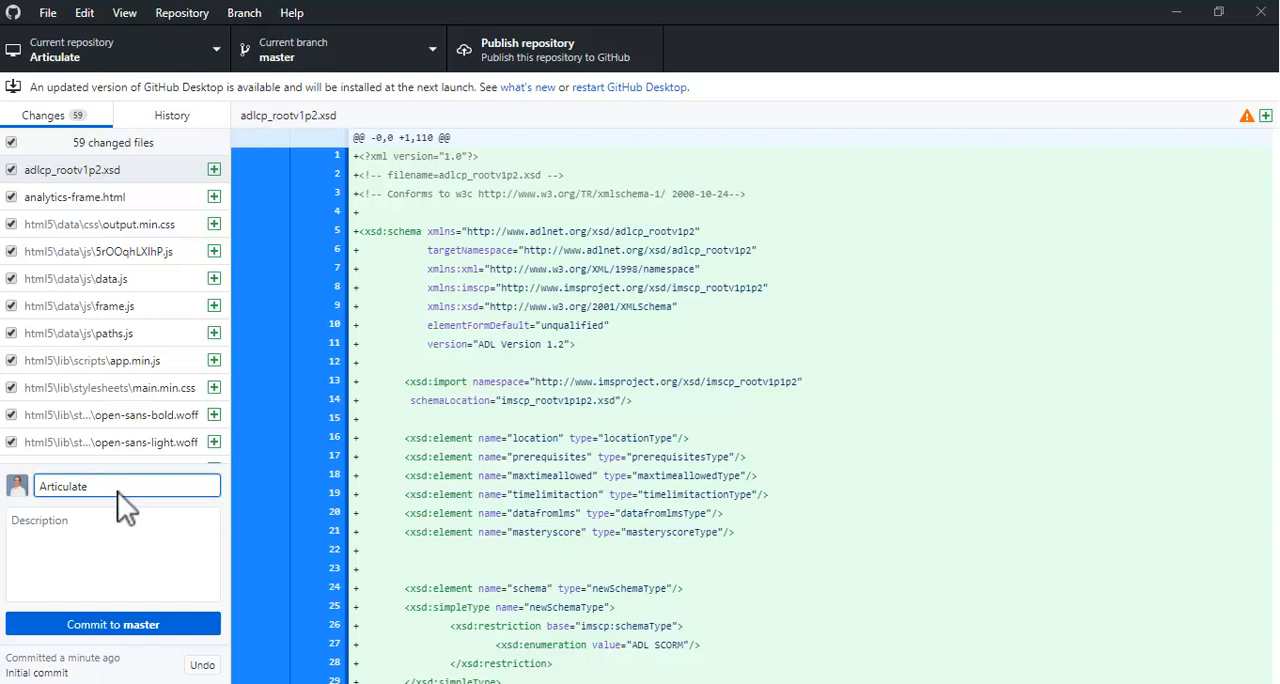
pyautogui.click(112, 624)
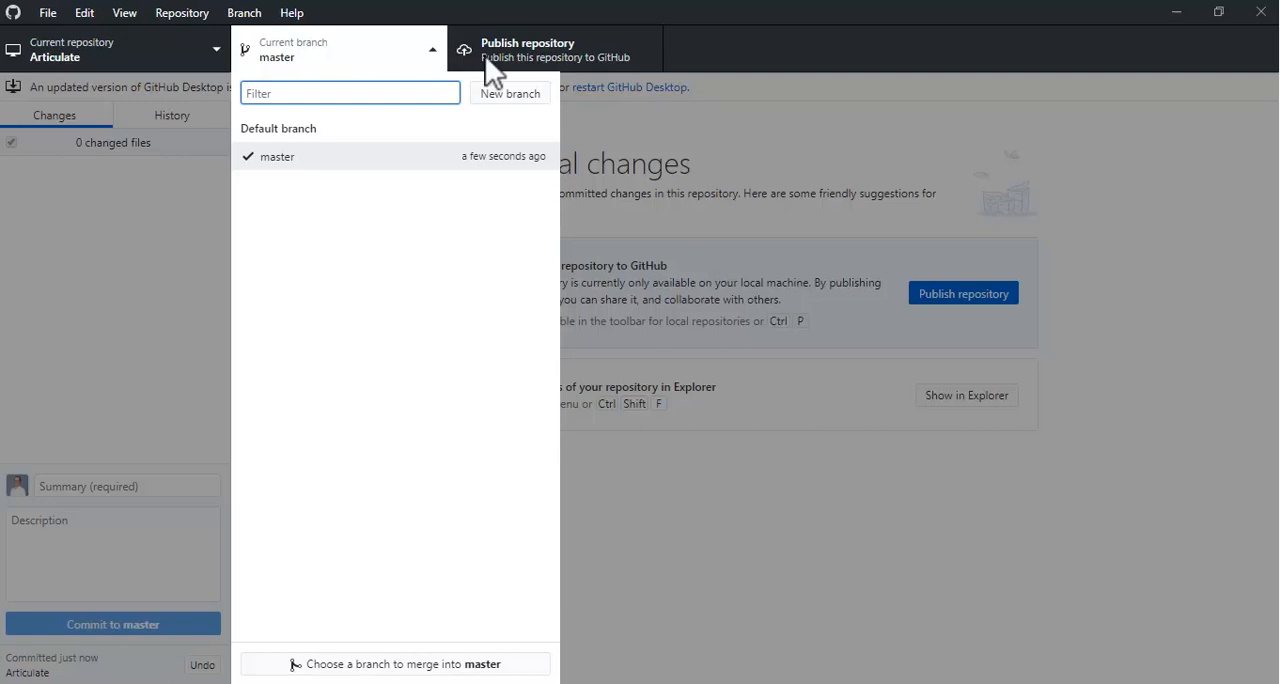
# Create a gh-pages branch based on master and check it out
pyautogui.click(510, 92)
pyautogui.write('gh-pages')
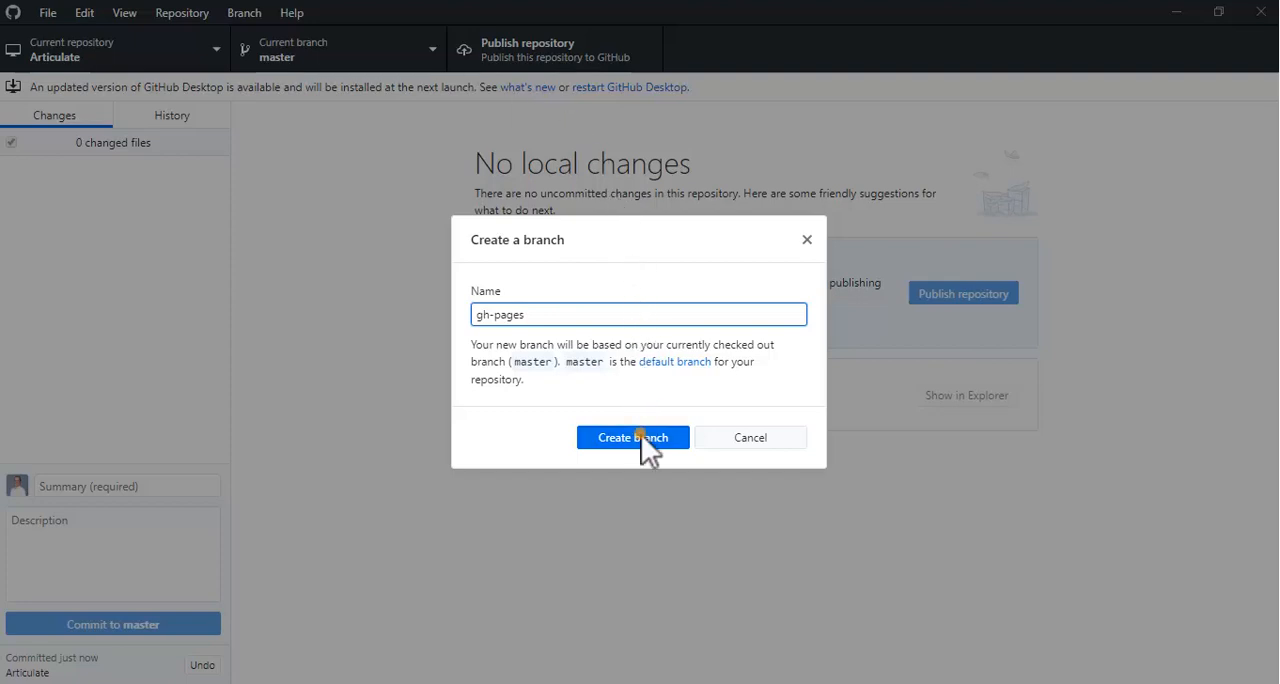
pyautogui.click(632, 436)
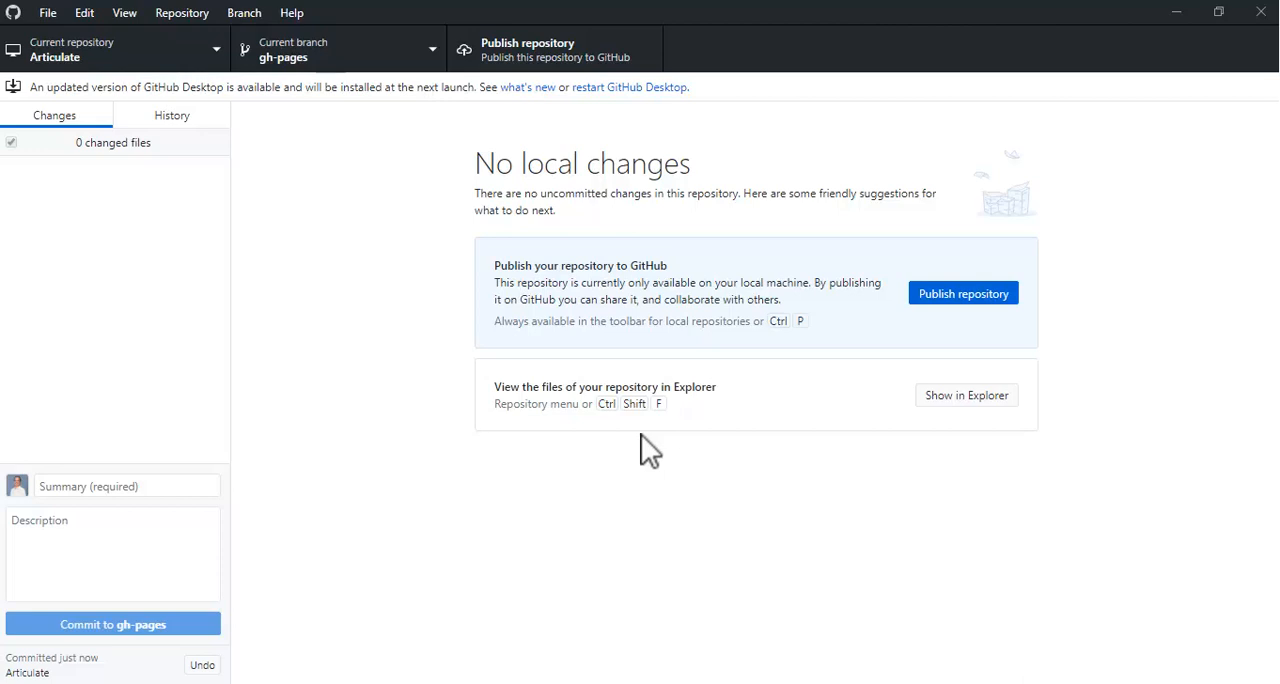
pyautogui.moveTo(936, 378)
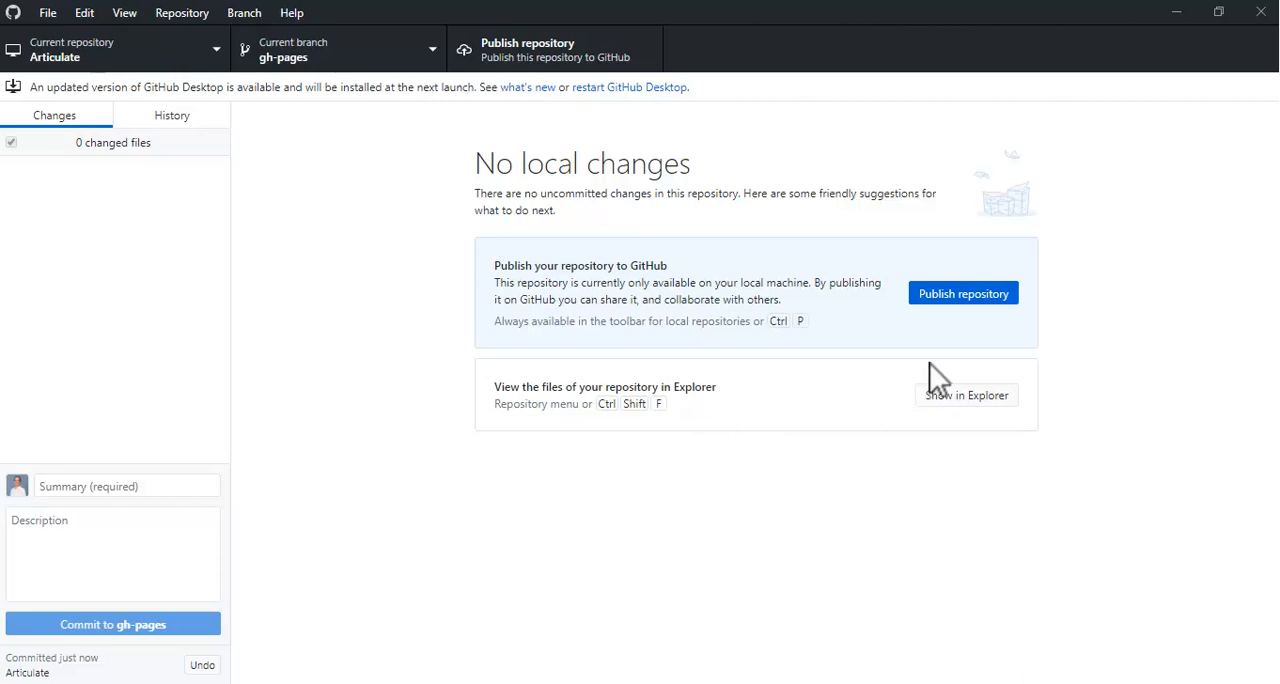
# Publish the Articulate repository to GitHub as public, unchecking Keep this code private
pyautogui.click(962, 292)
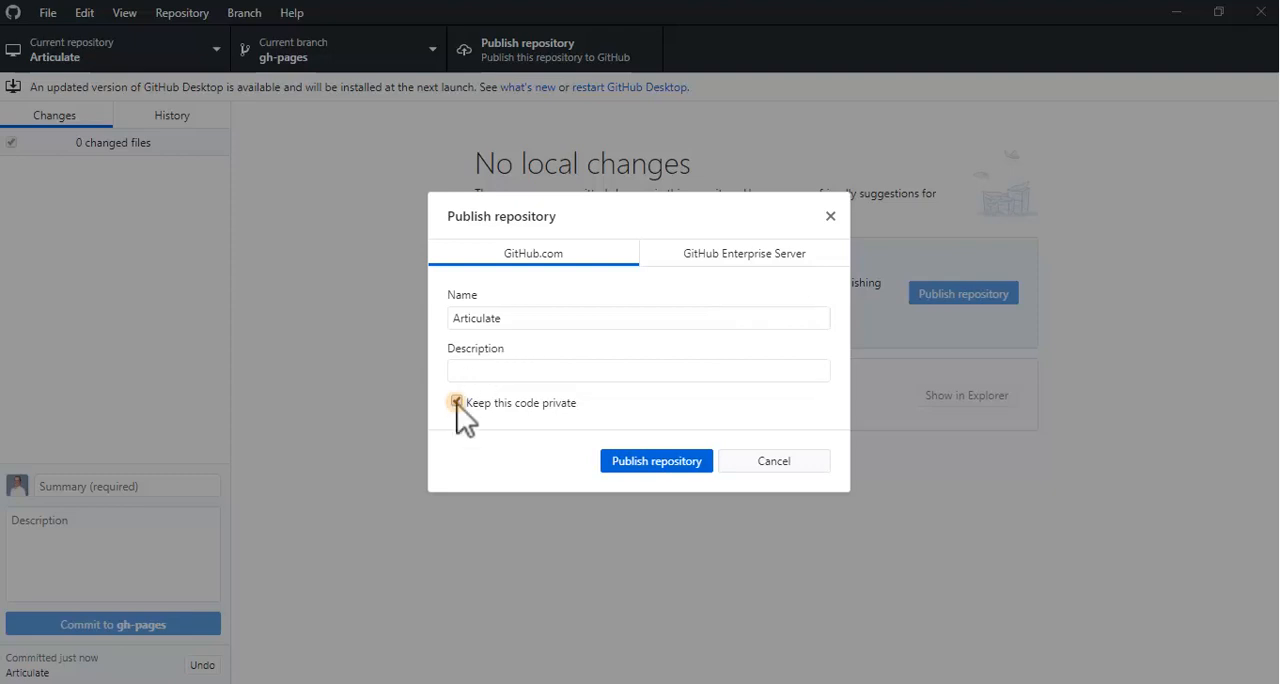
pyautogui.click(452, 404)
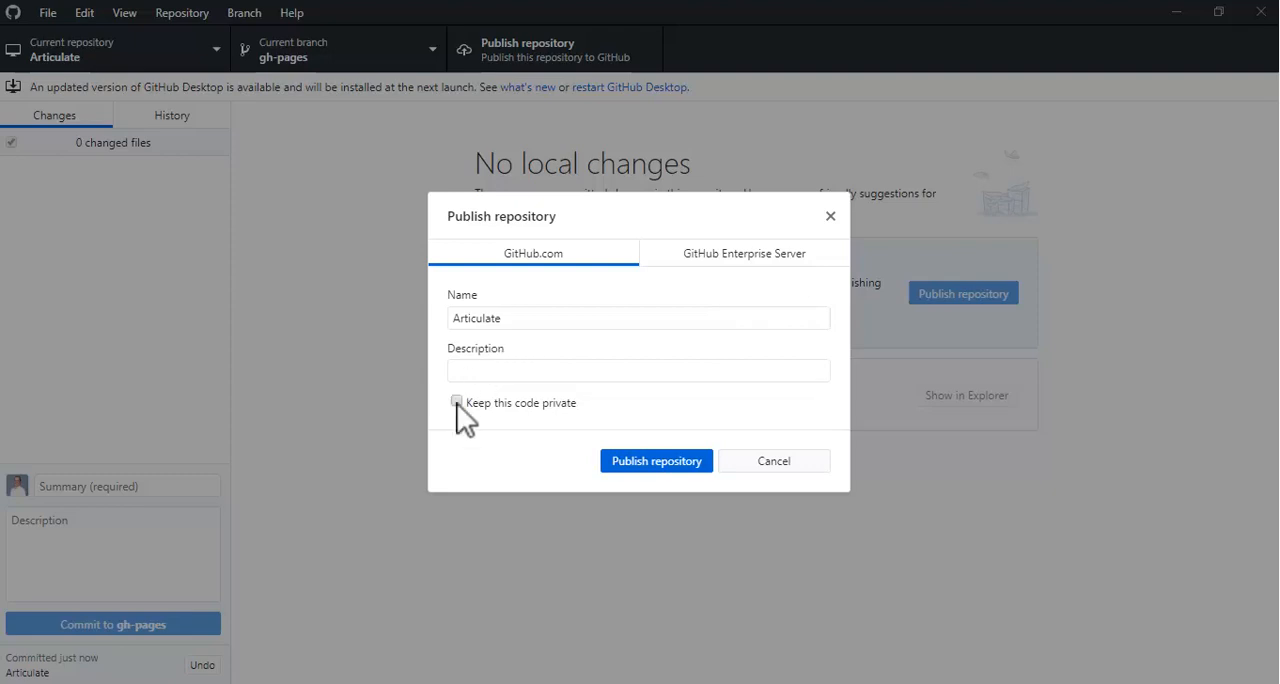
pyautogui.moveTo(498, 444)
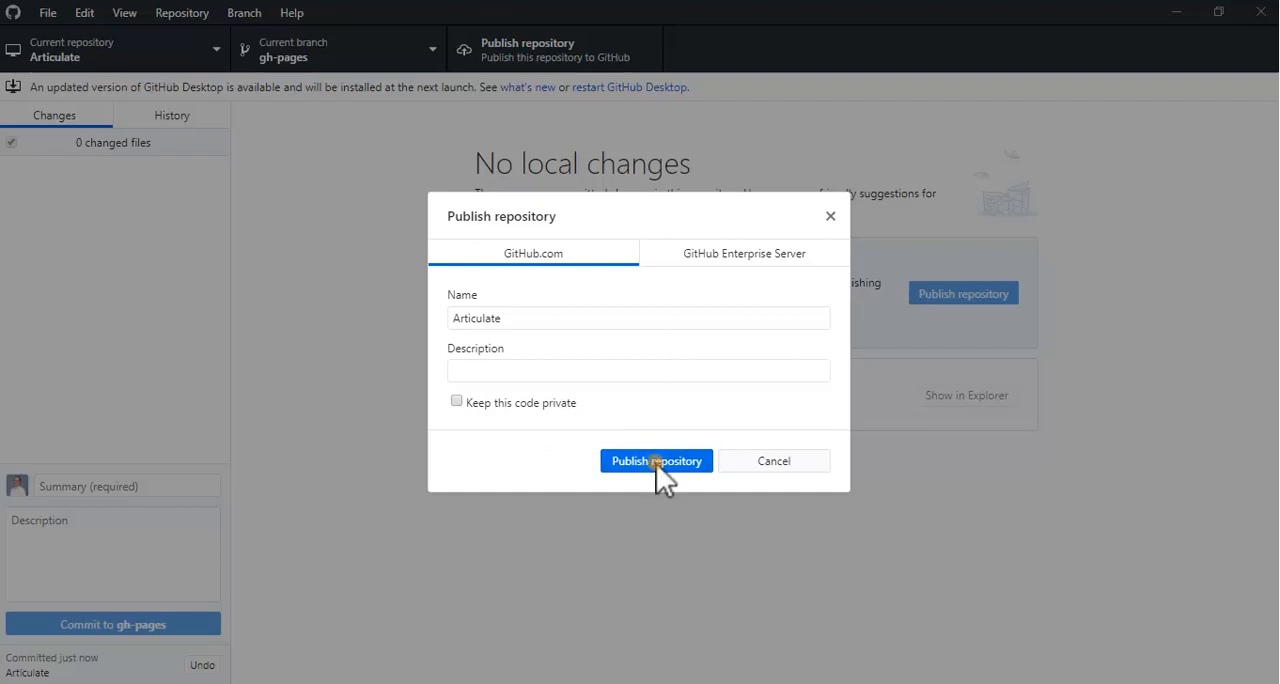
pyautogui.click(656, 460)
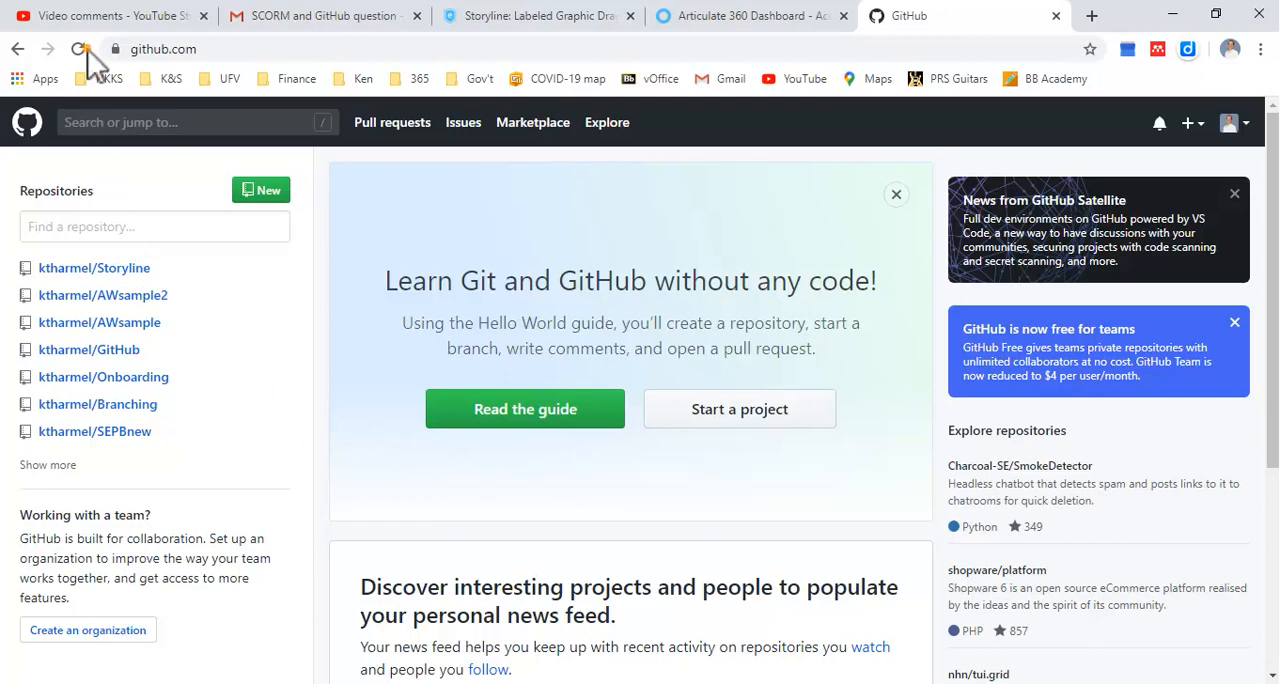
# Reload GitHub and go to the newly published Articulate repository's Settings page
pyautogui.click(80, 48)
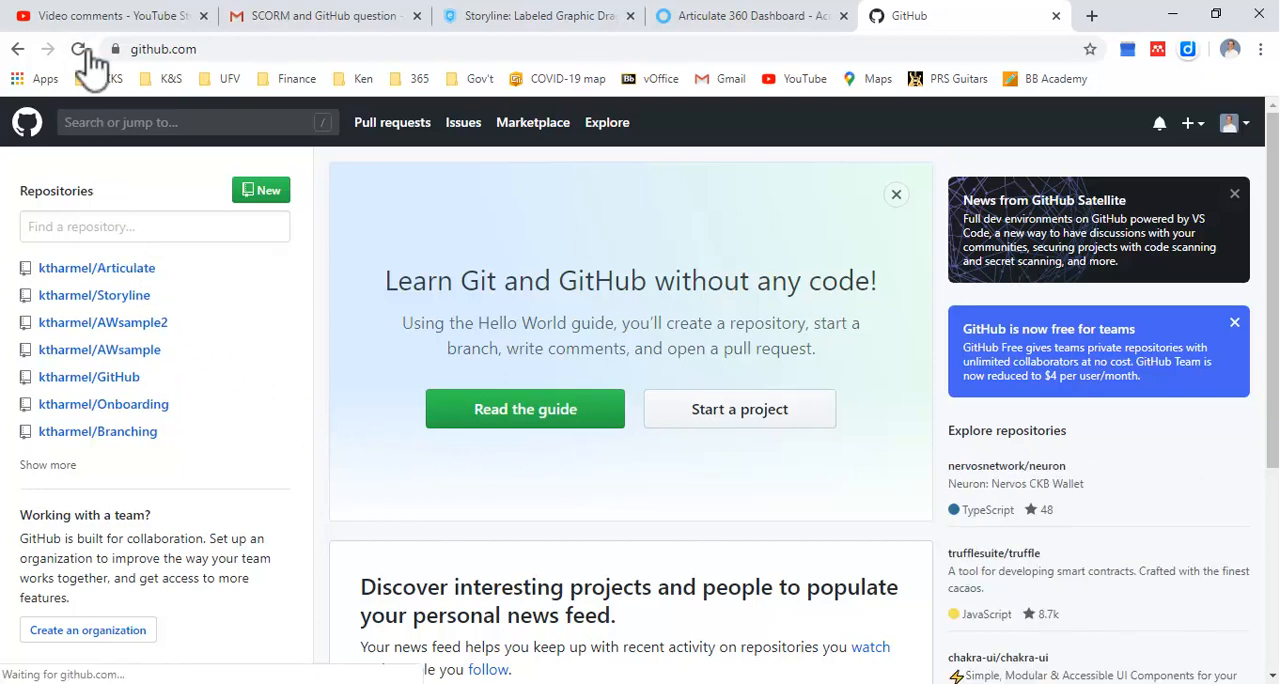
pyautogui.moveTo(120, 270)
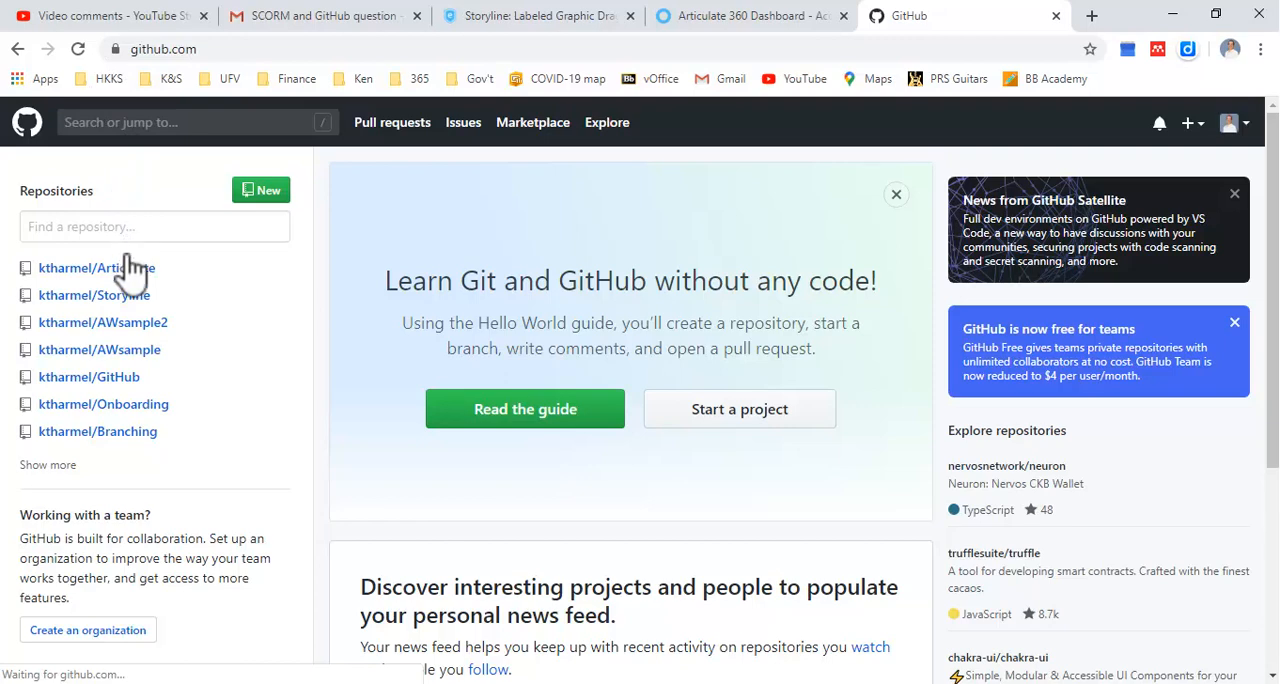
pyautogui.click(96, 268)
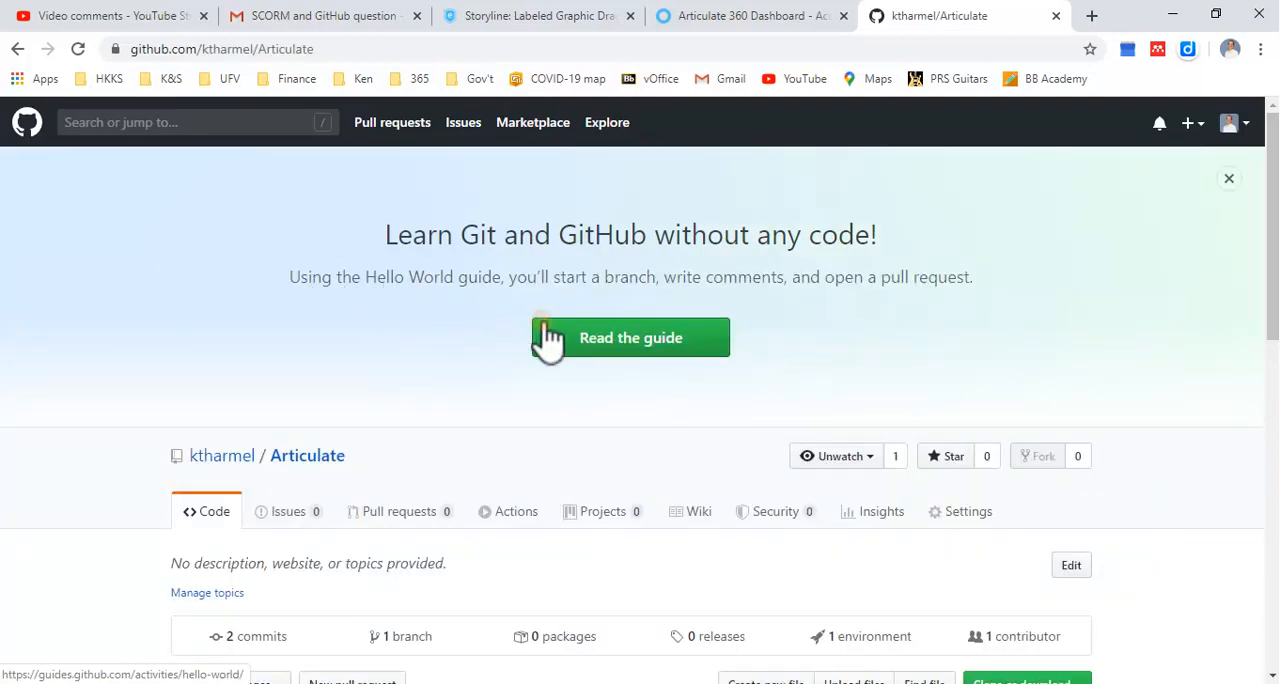
pyautogui.scroll(-3)
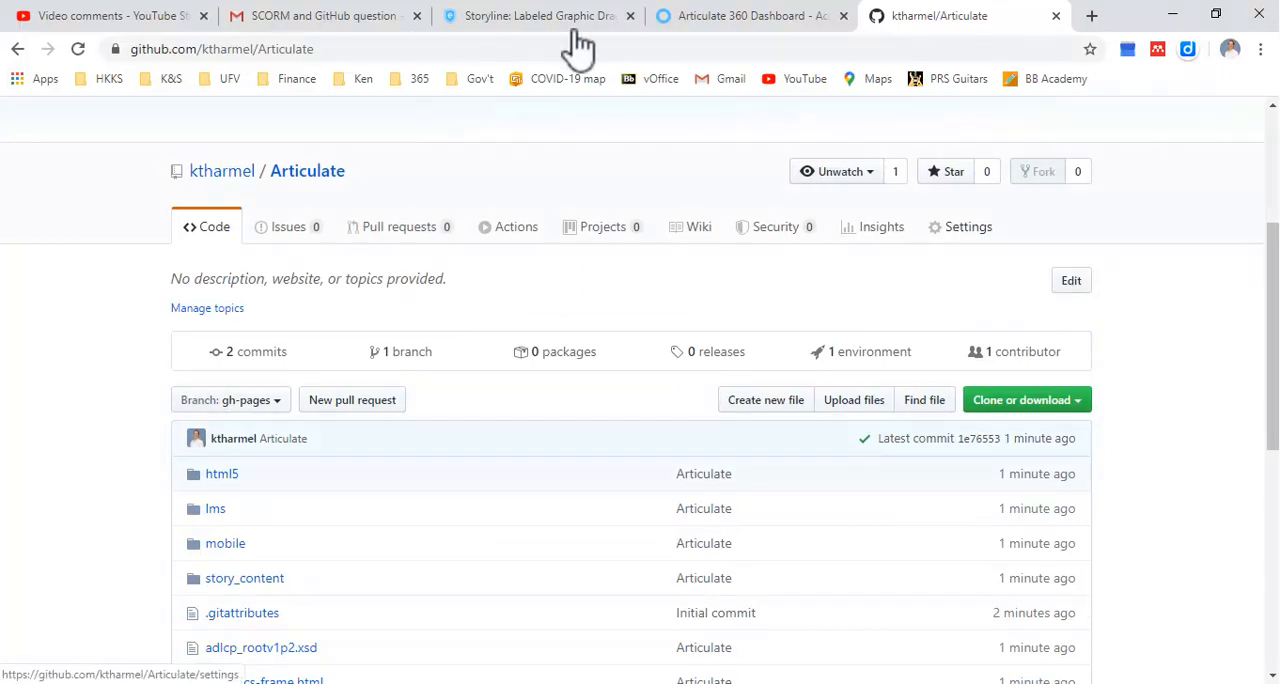
pyautogui.click(968, 226)
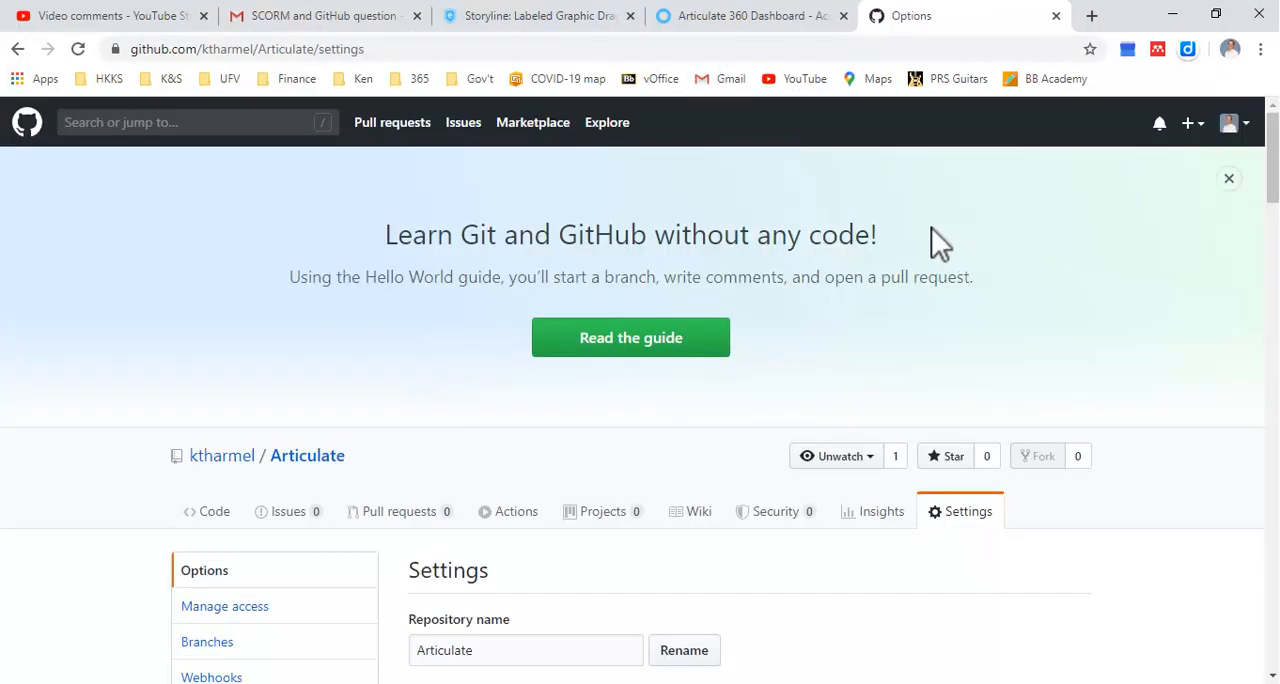
pyautogui.moveTo(816, 324)
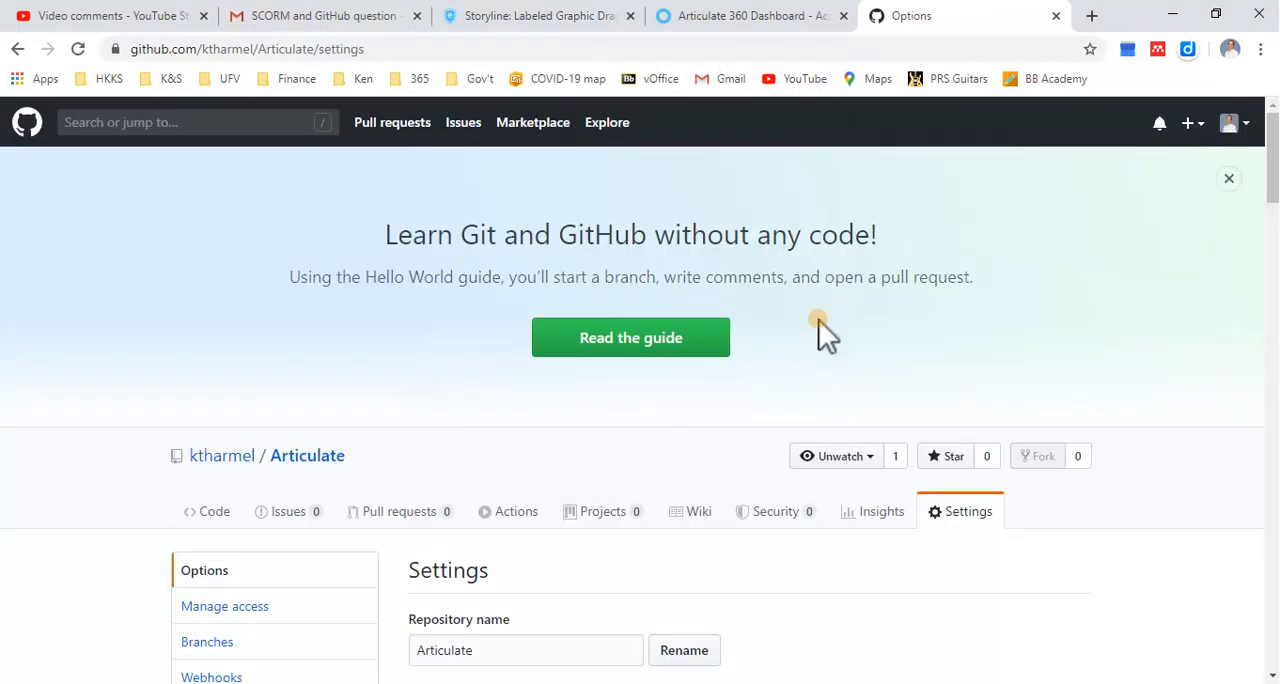
# Scroll to the GitHub Pages section confirming the site is published at kharmel.github.io/Articulate from gh-pages
pyautogui.scroll(-3)
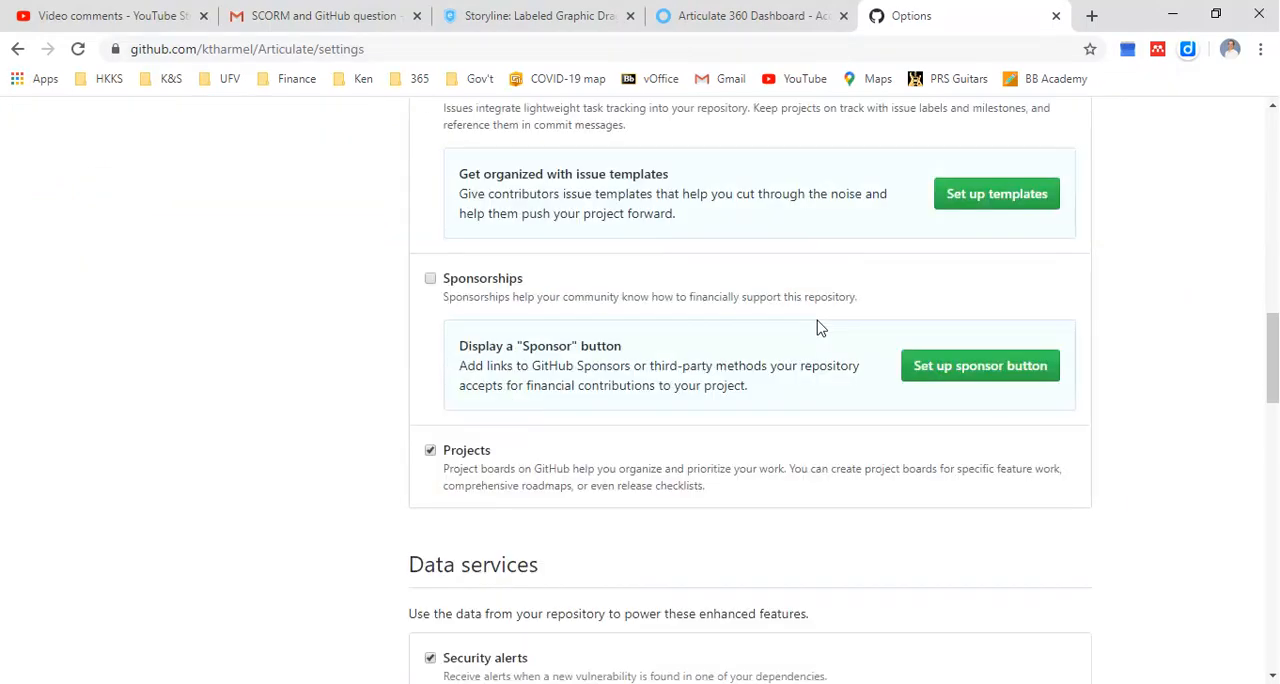
pyautogui.scroll(-3)
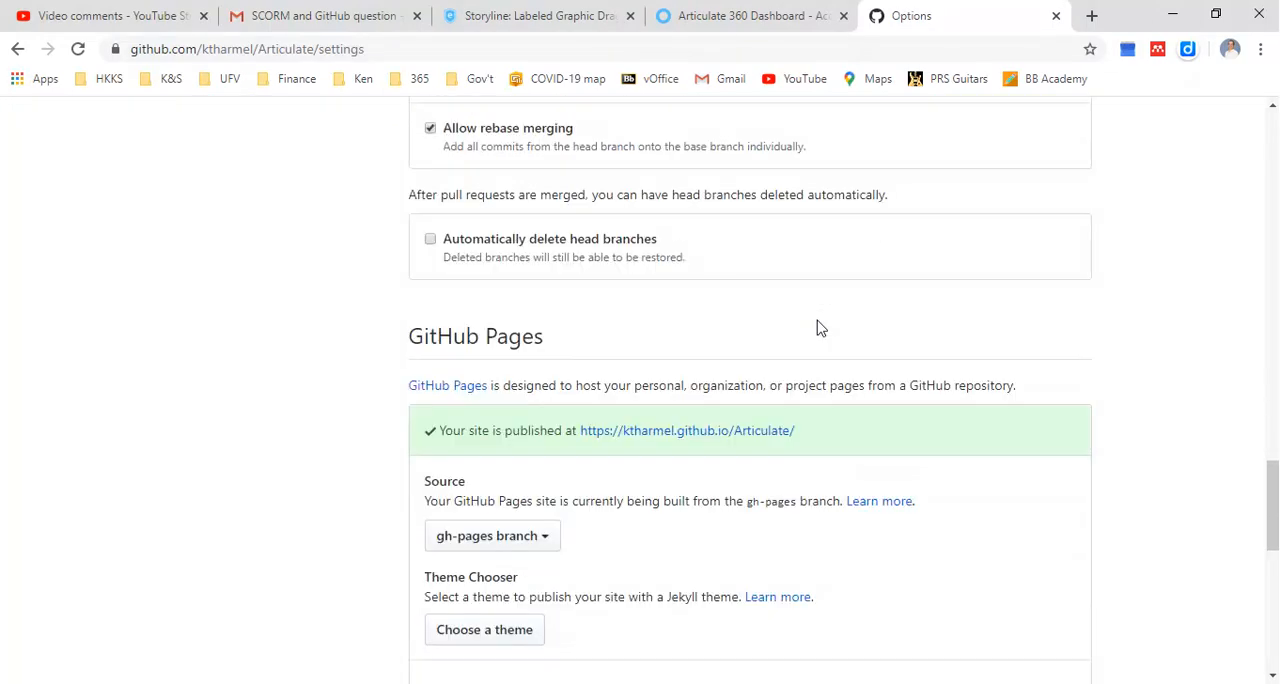
pyautogui.scroll(-3)
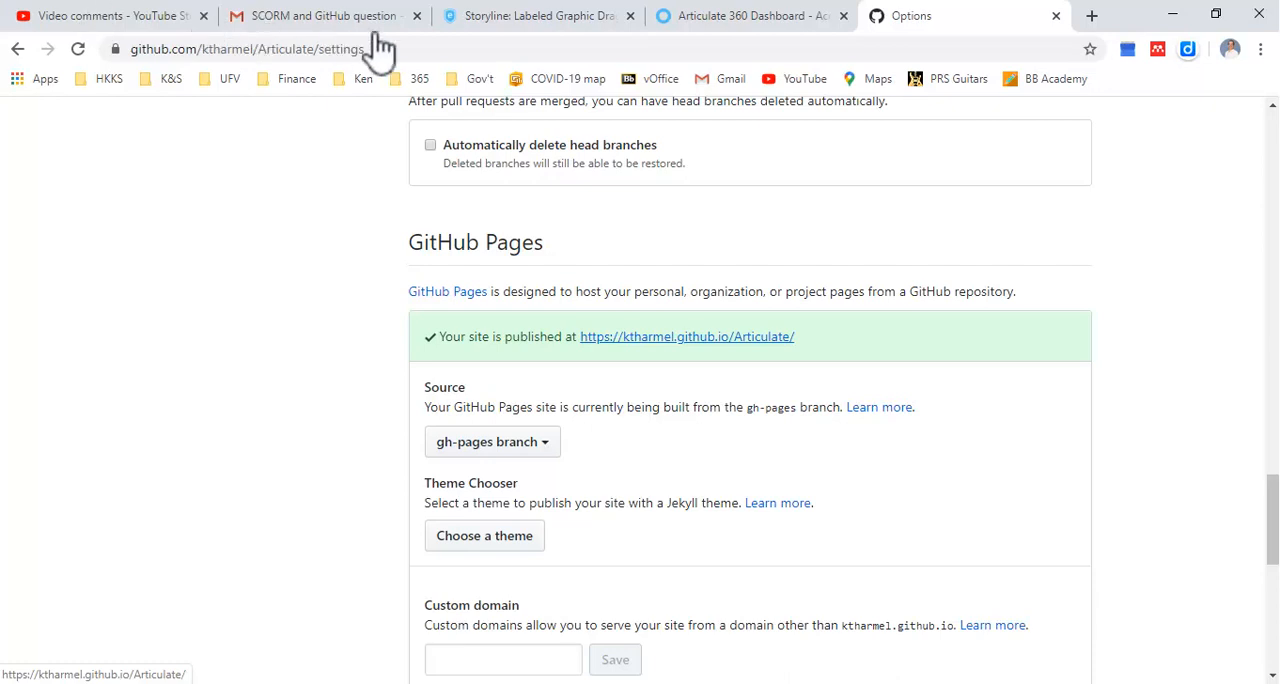
pyautogui.moveTo(710, 344)
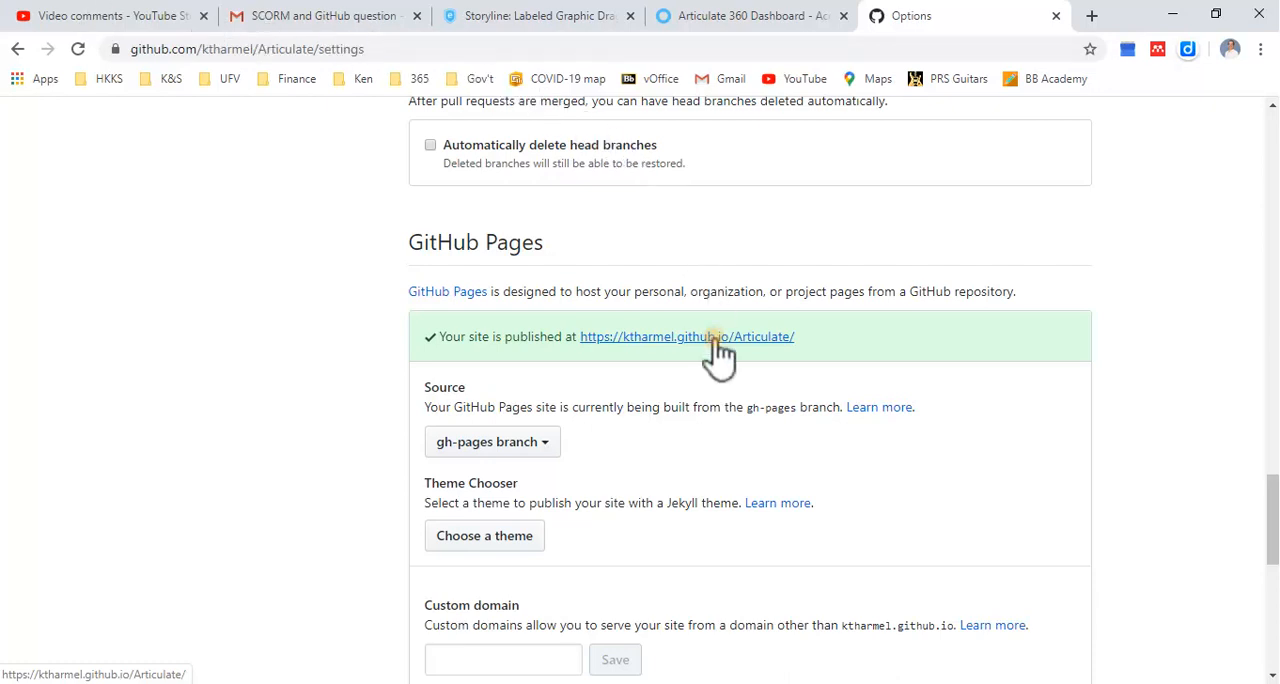
# On the live site, drag the numbered items onto the cabin photo, submit the wrong answer, and choose Try Again
pyautogui.click(688, 336)
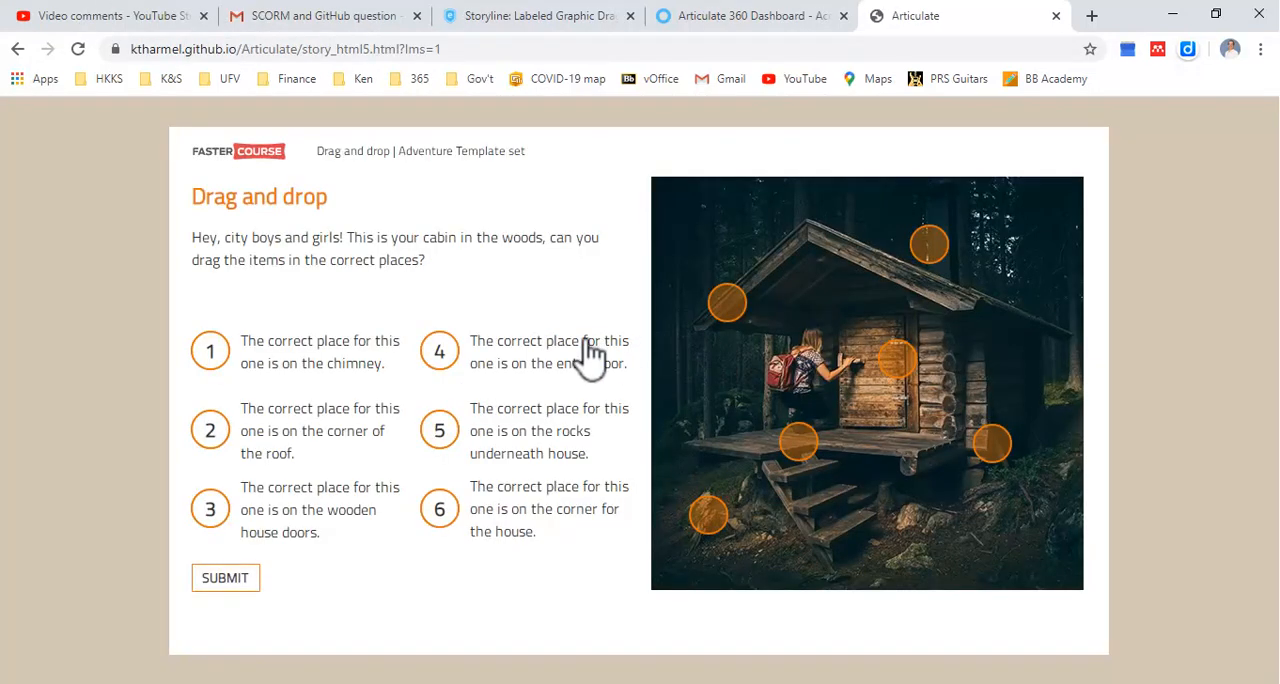
pyautogui.moveTo(572, 328)
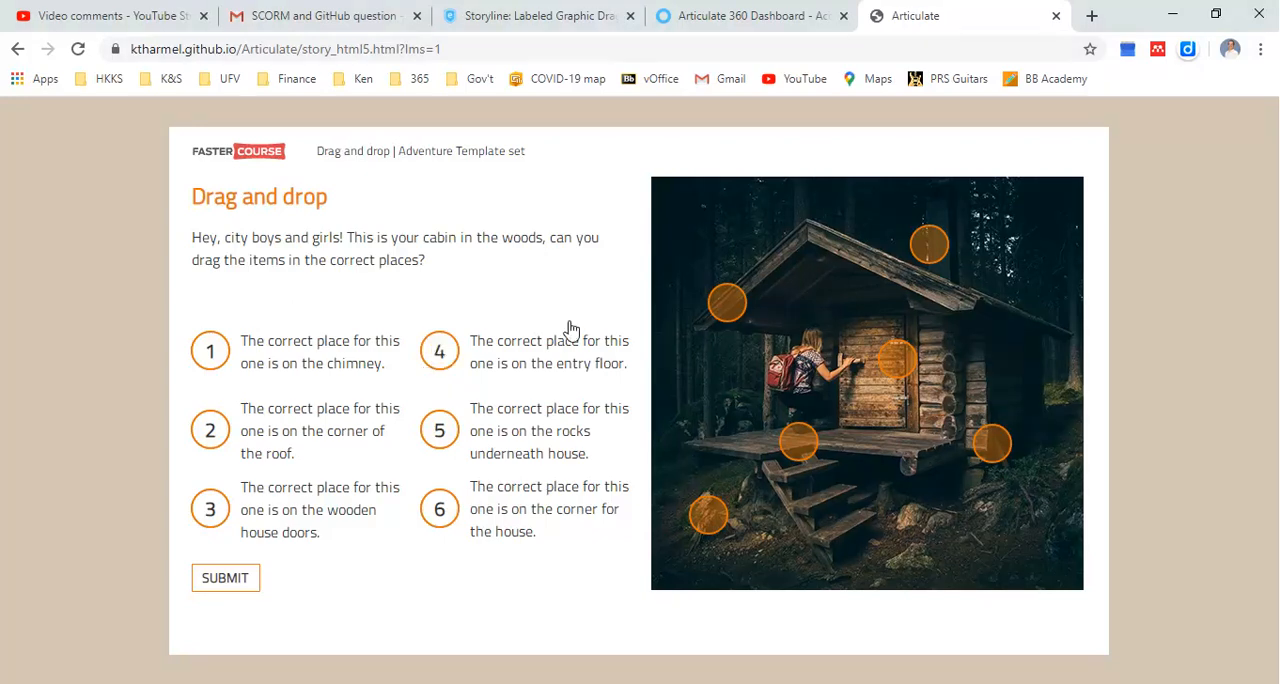
pyautogui.moveTo(440, 352); pyautogui.dragTo(728, 304)
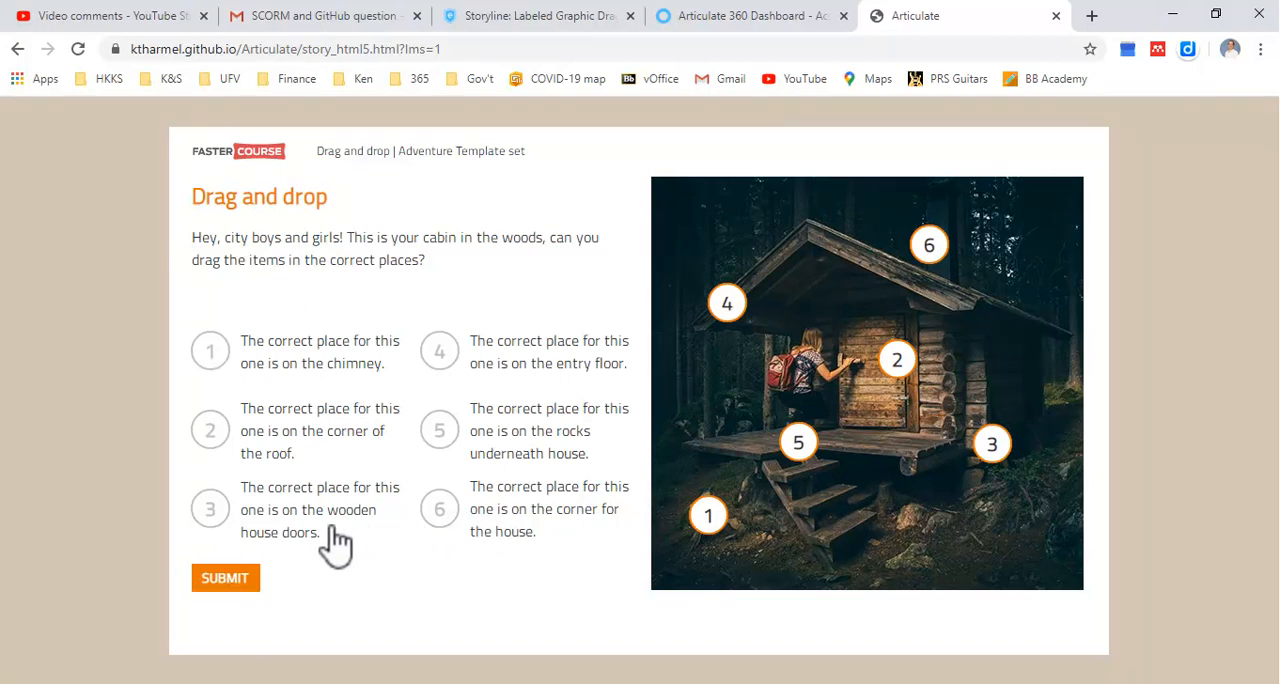
pyautogui.click(224, 578)
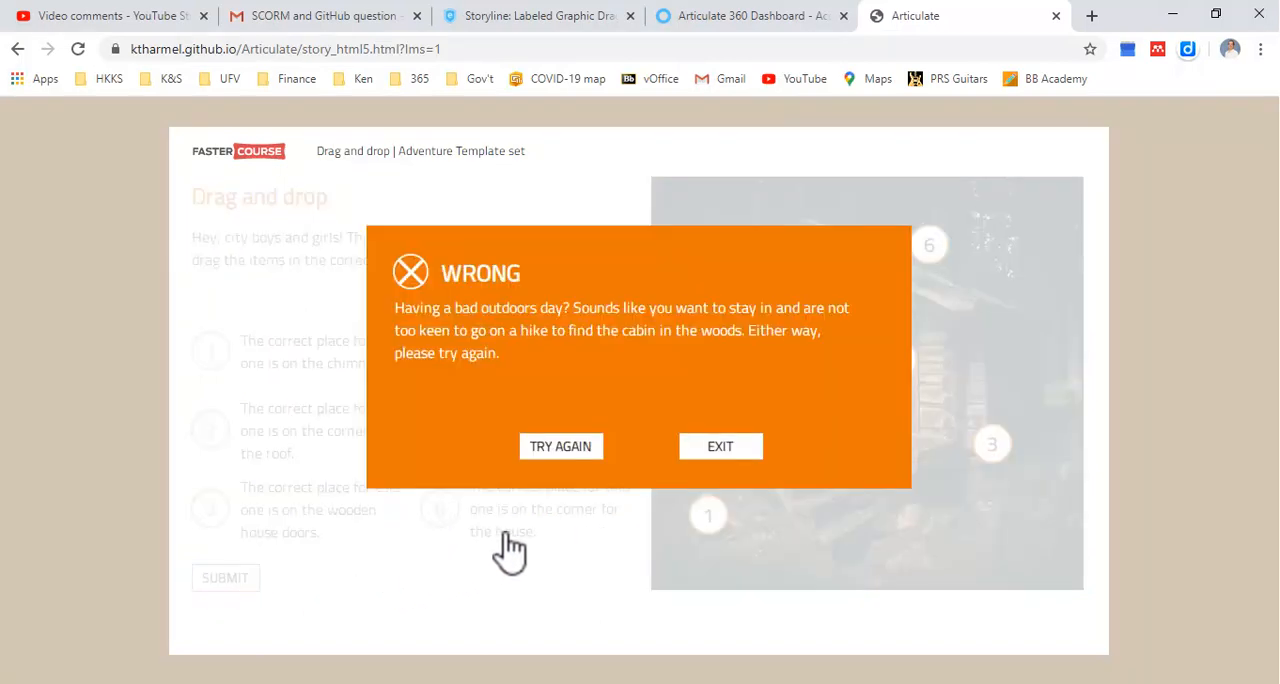
pyautogui.click(560, 446)
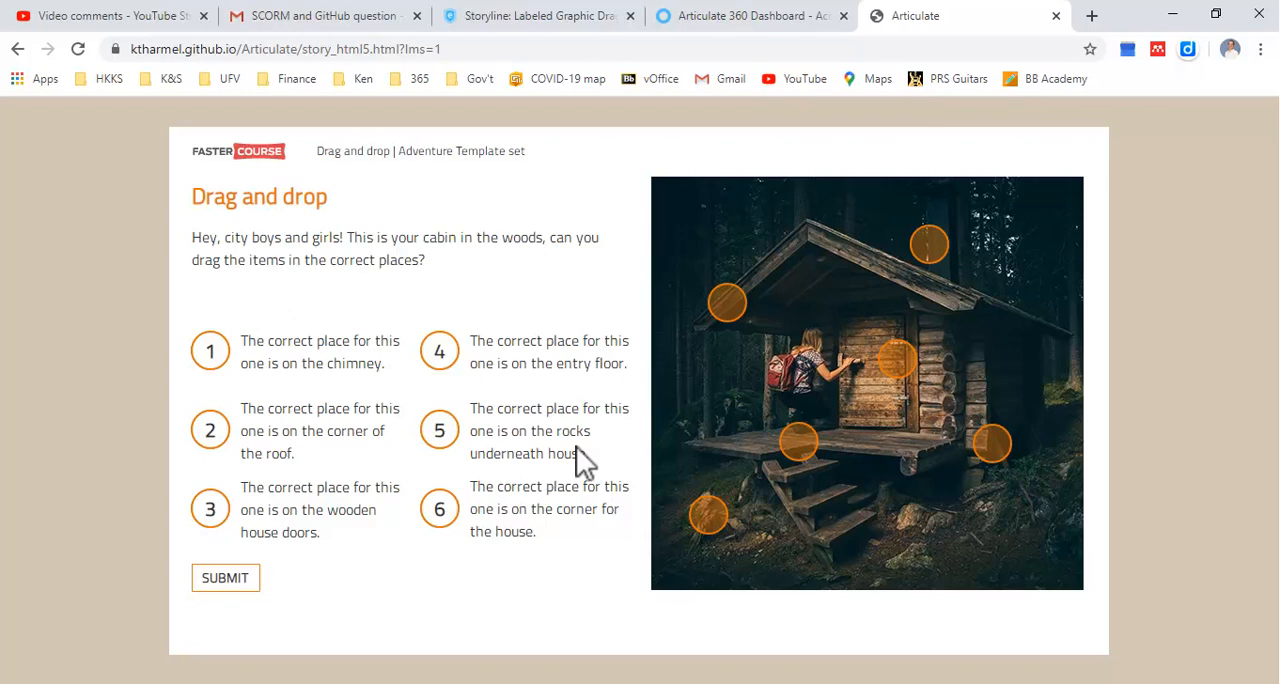
pyautogui.moveTo(172, 140)
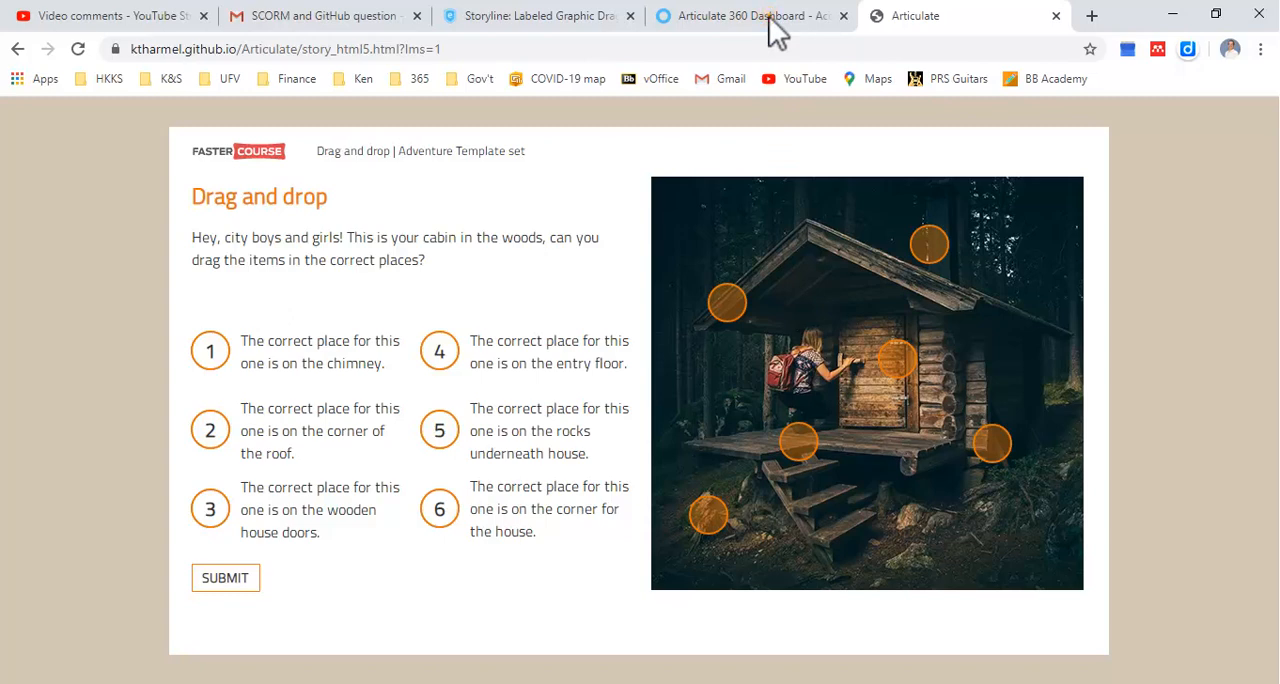
pyautogui.moveTo(776, 30)
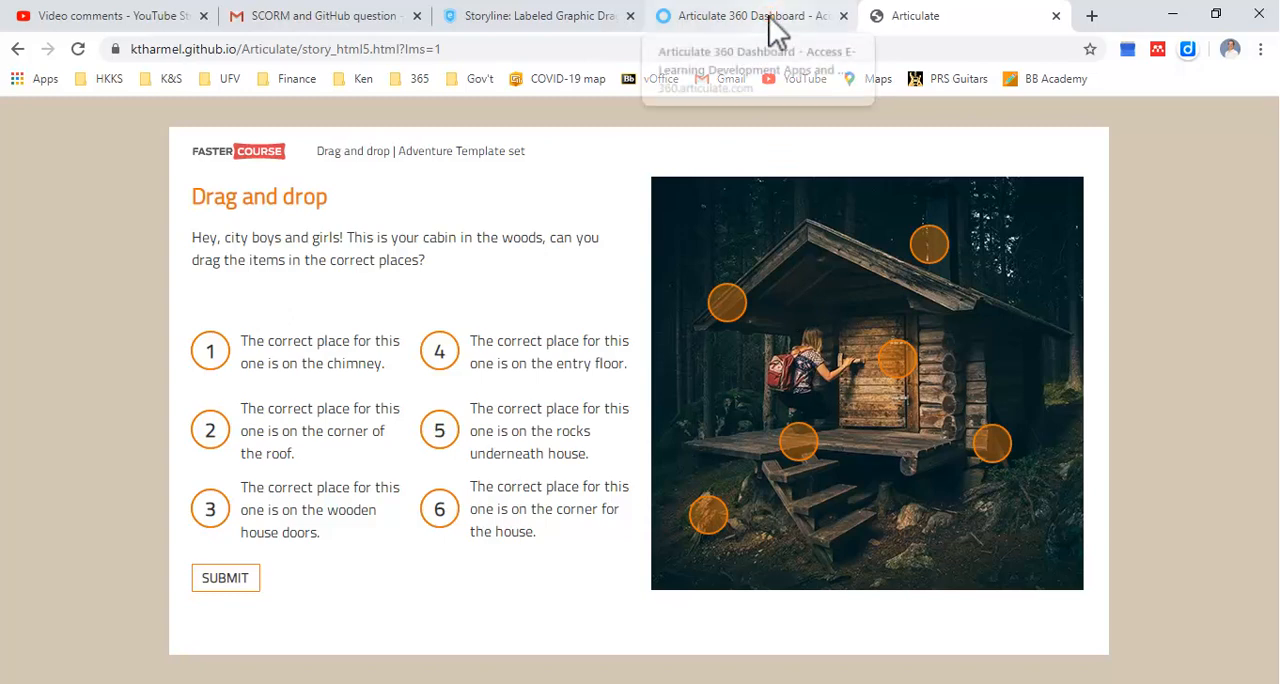
pyautogui.moveTo(508, 30)
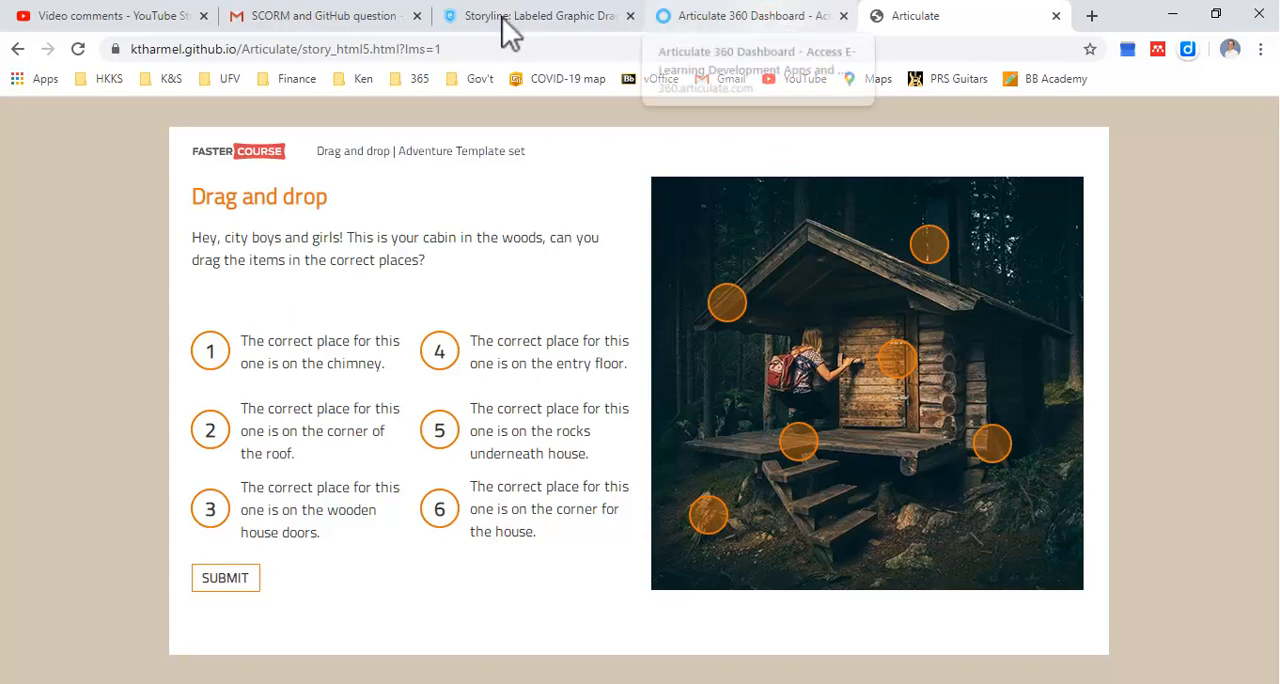